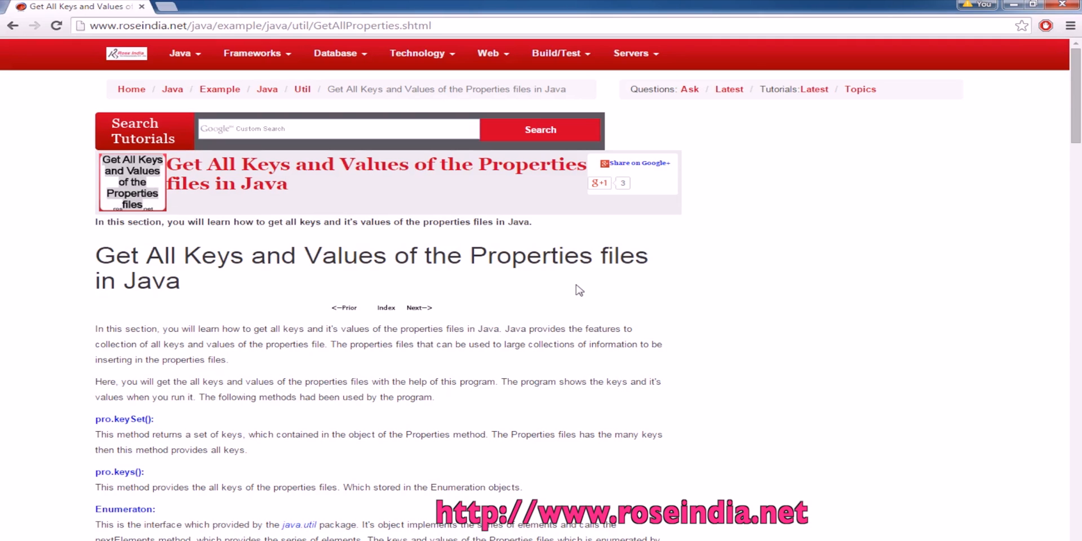
Read through the tutorial's notes on pro.keys() and Enumeration objects in the browser
{"action": "scroll", "scroll_direction": "down", "scroll_amount": 3}
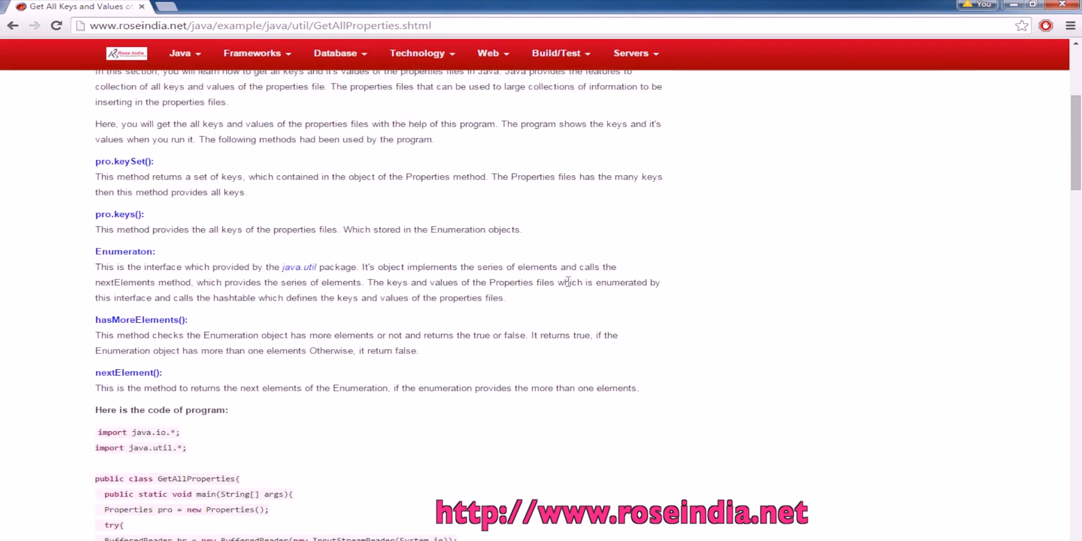
{"action": "mouse_move", "coordinate": [97, 220]}
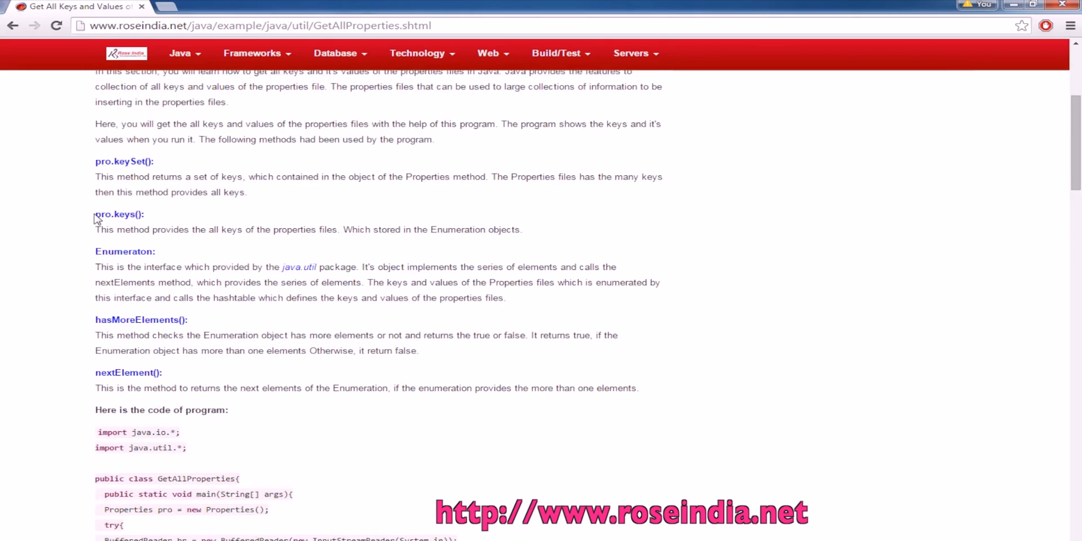
{"action": "mouse_move", "coordinate": [155, 217]}
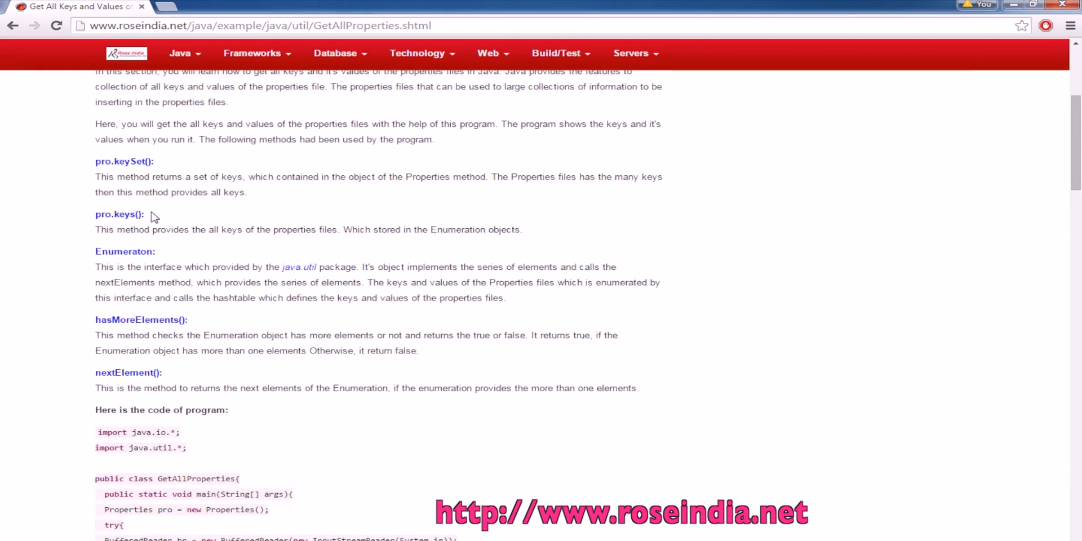
{"action": "mouse_move", "coordinate": [117, 213]}
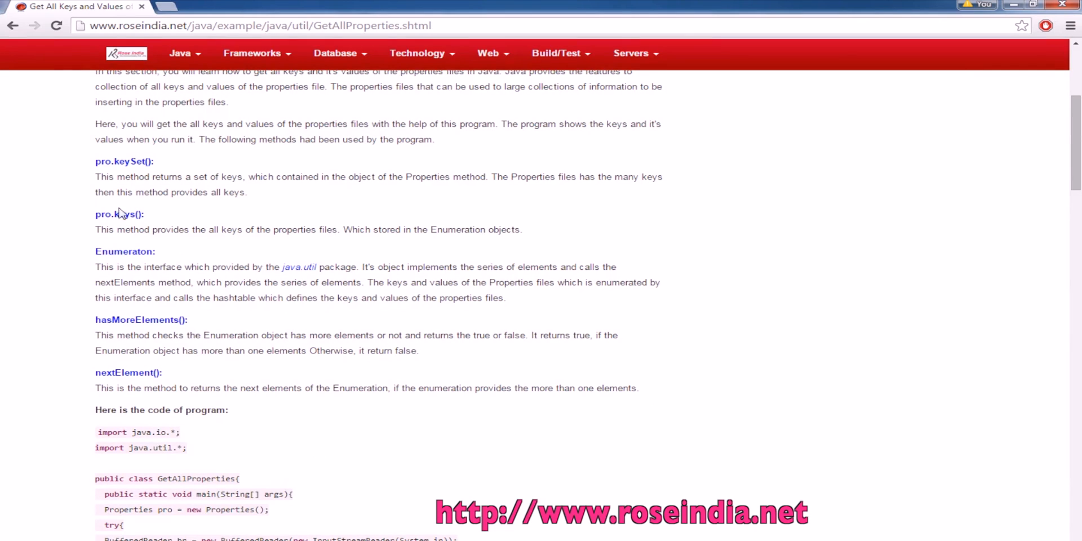
{"action": "double_click", "coordinate": [118, 214]}
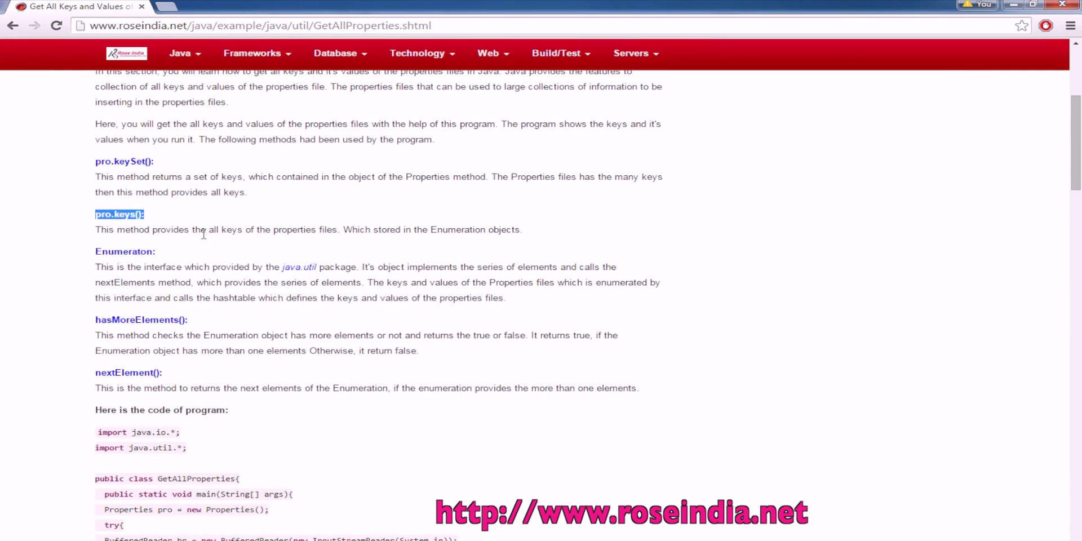
{"action": "left_click", "coordinate": [329, 229]}
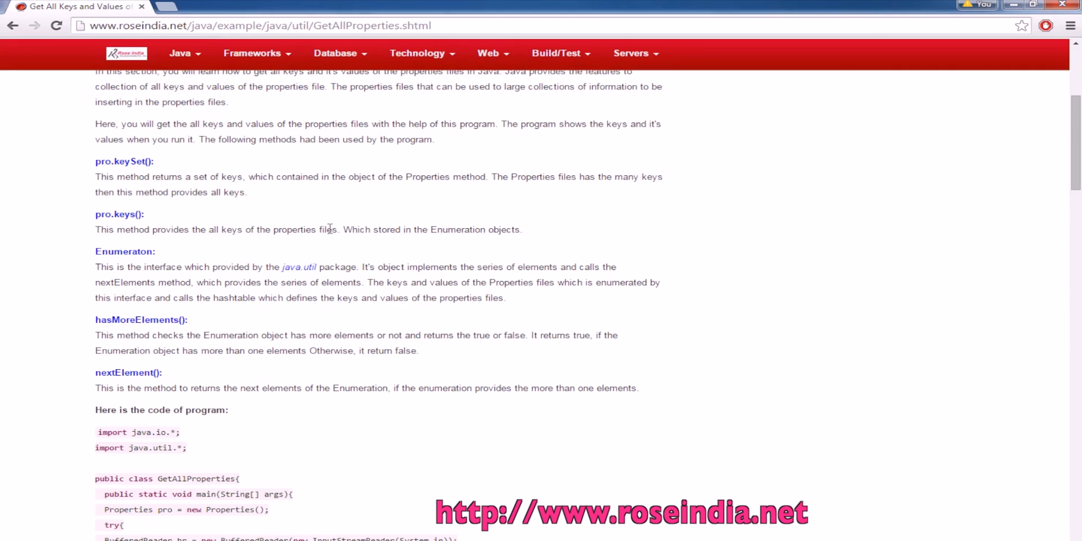
{"action": "mouse_move", "coordinate": [401, 233]}
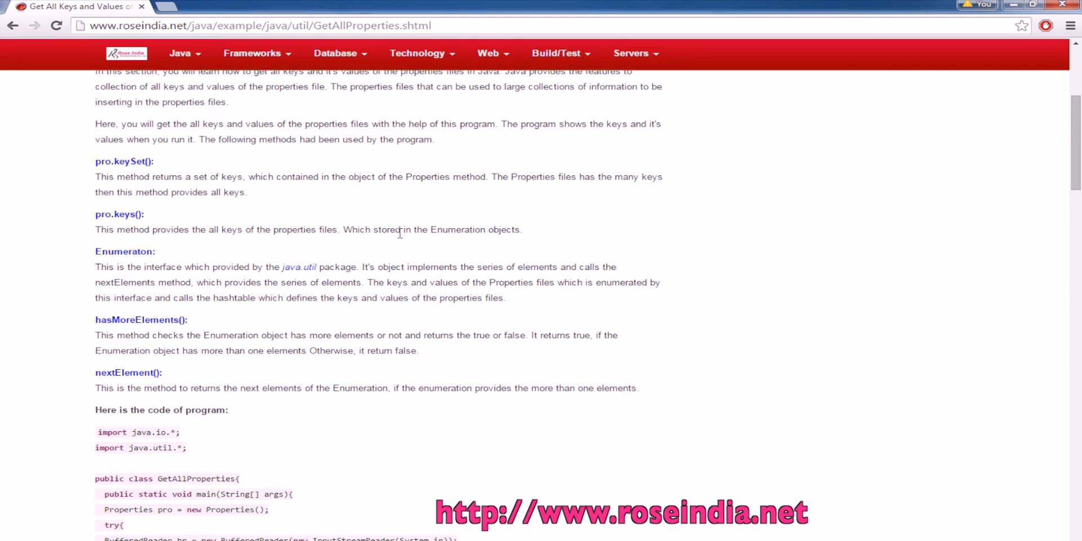
{"action": "left_click_drag", "start_coordinate": [374, 229], "coordinate": [517, 229]}
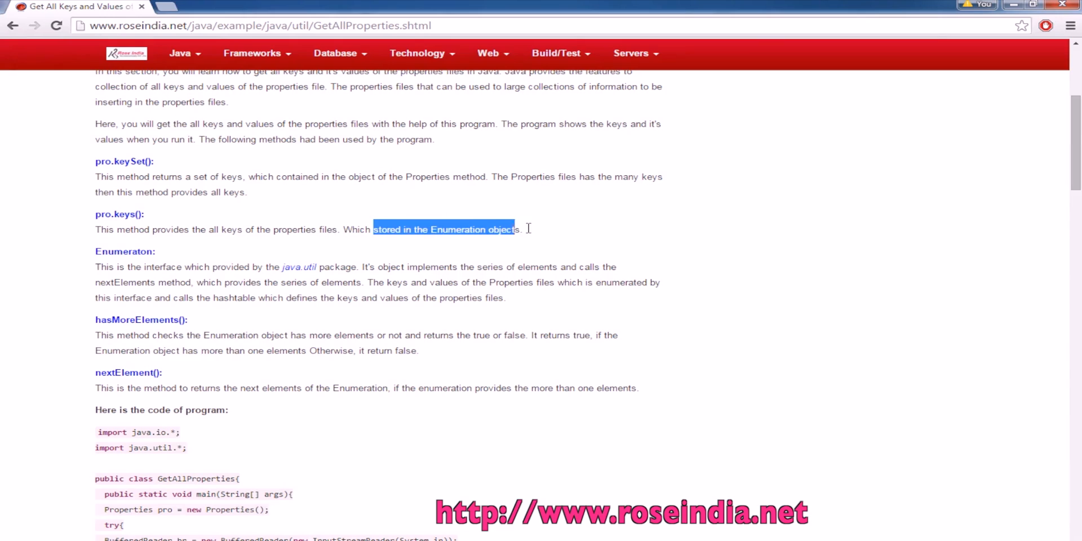
{"action": "left_click", "coordinate": [157, 259]}
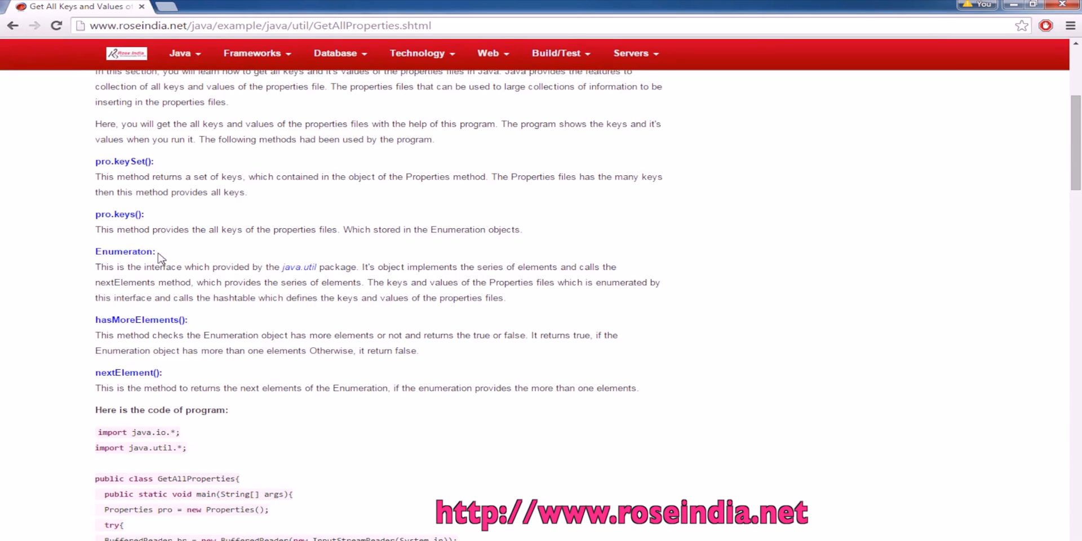
{"action": "double_click", "coordinate": [125, 251]}
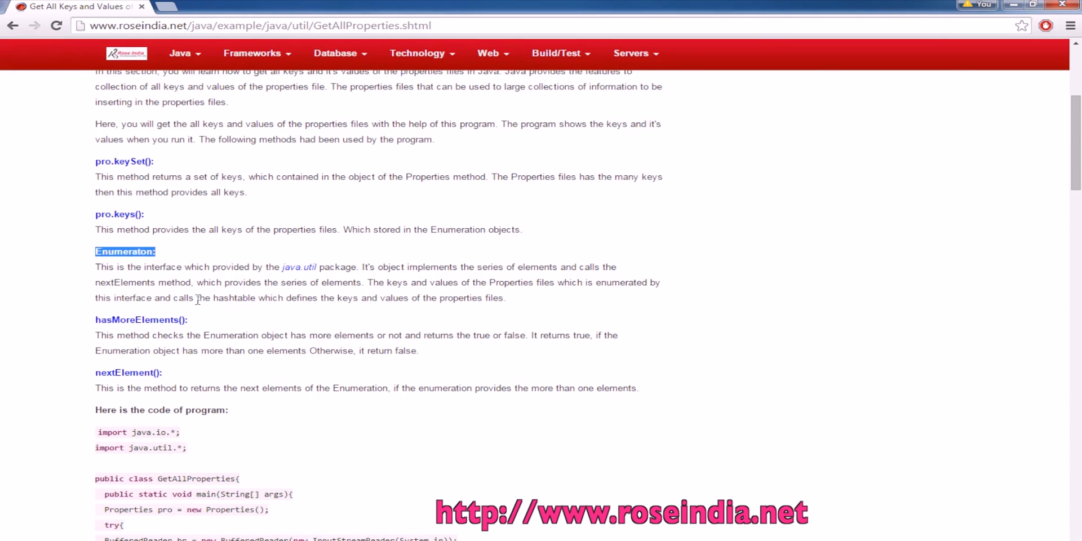
{"action": "mouse_move", "coordinate": [163, 317]}
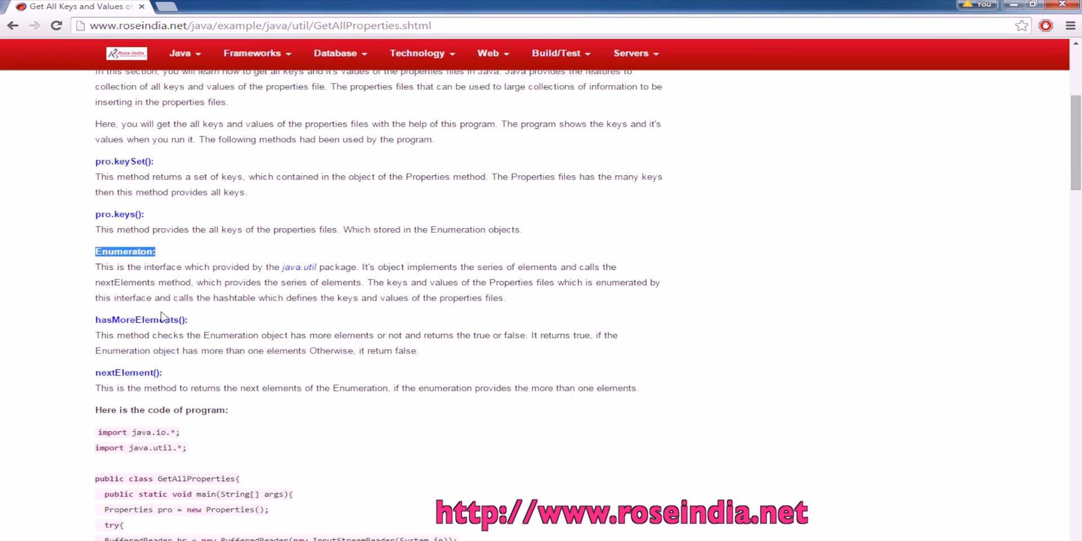
{"action": "scroll", "scroll_direction": "down", "scroll_amount": 3}
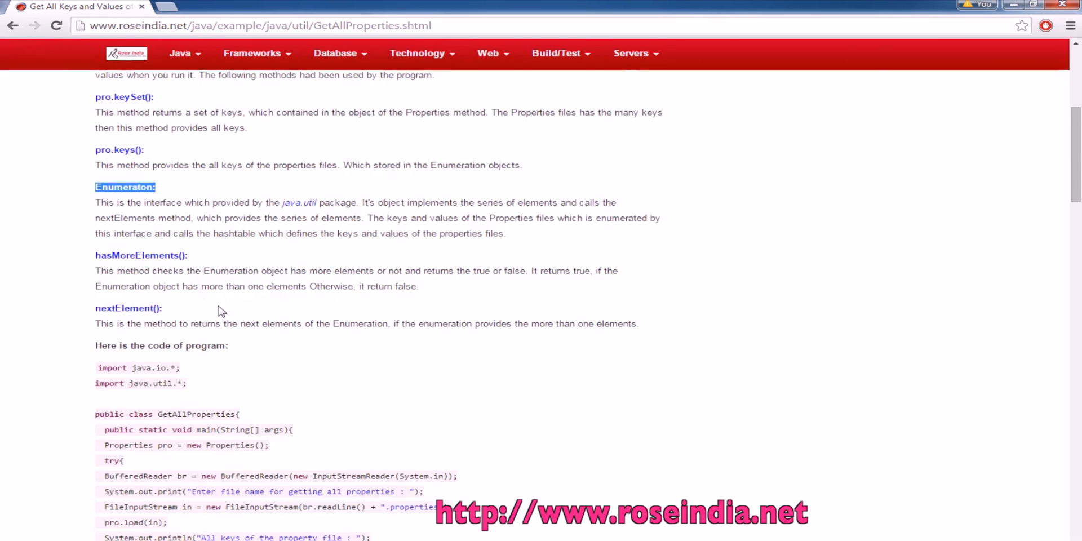
{"action": "scroll", "scroll_direction": "down", "scroll_amount": 3}
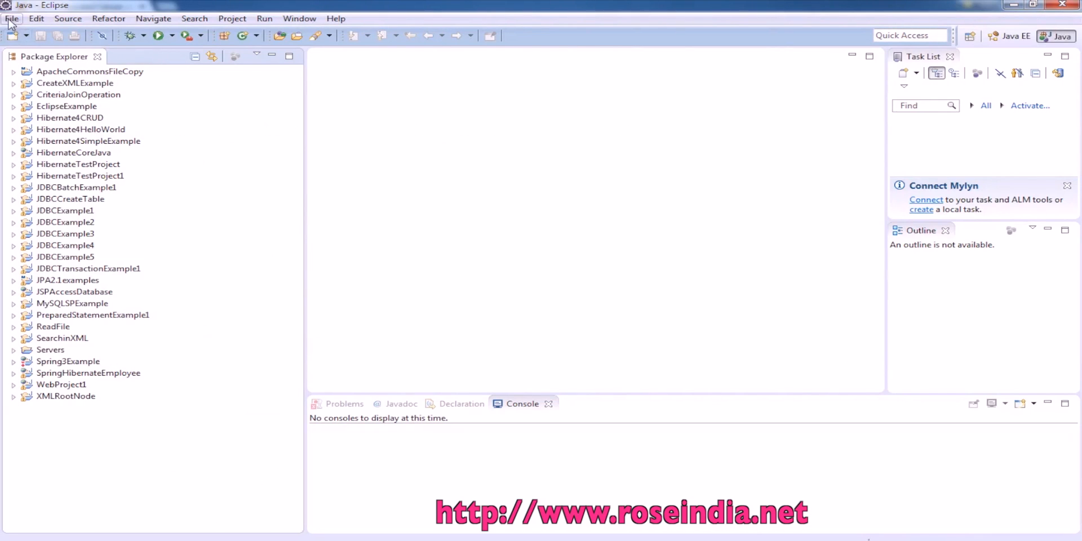
Create a new Java project named JavaProperties via File > New > Java Project
{"action": "left_click", "coordinate": [11, 18]}
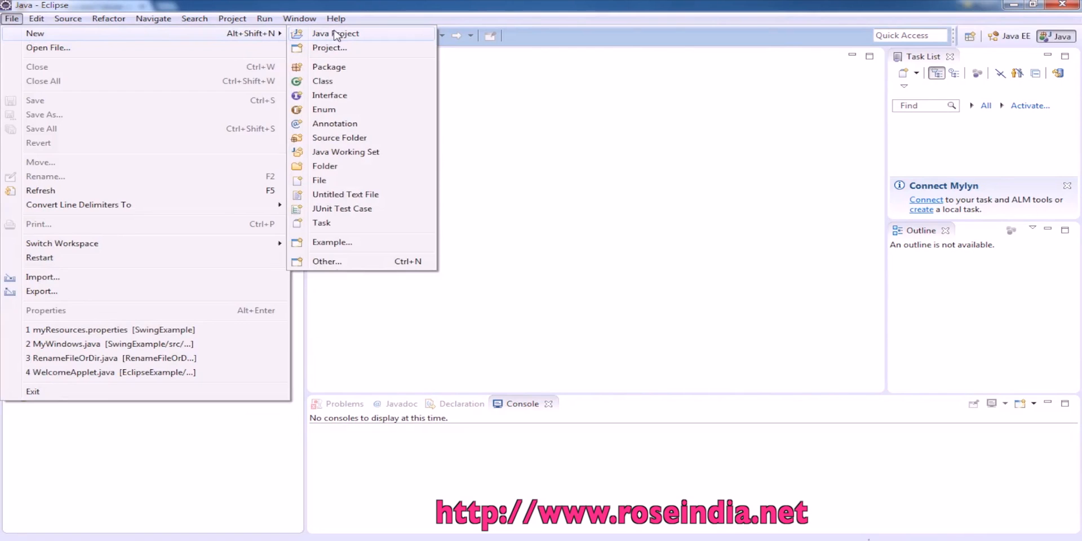
{"action": "left_click", "coordinate": [335, 32]}
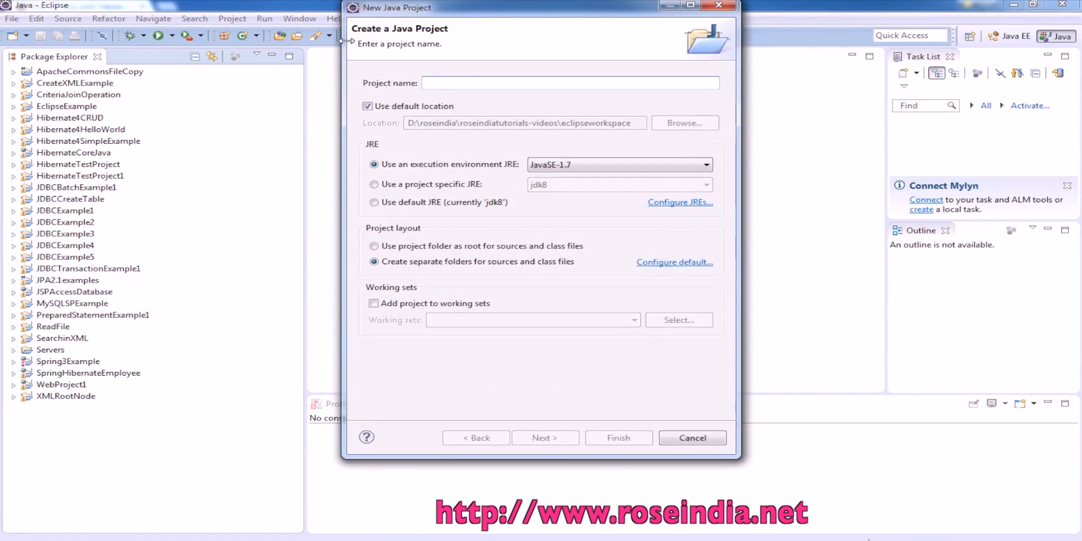
{"action": "type", "text": "JavaProp"}
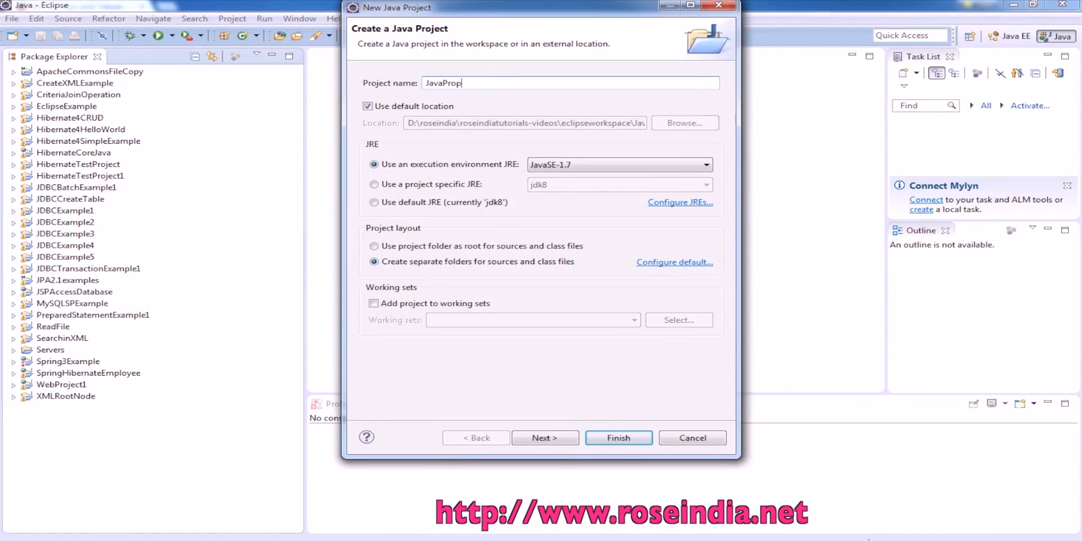
{"action": "left_click", "coordinate": [618, 438]}
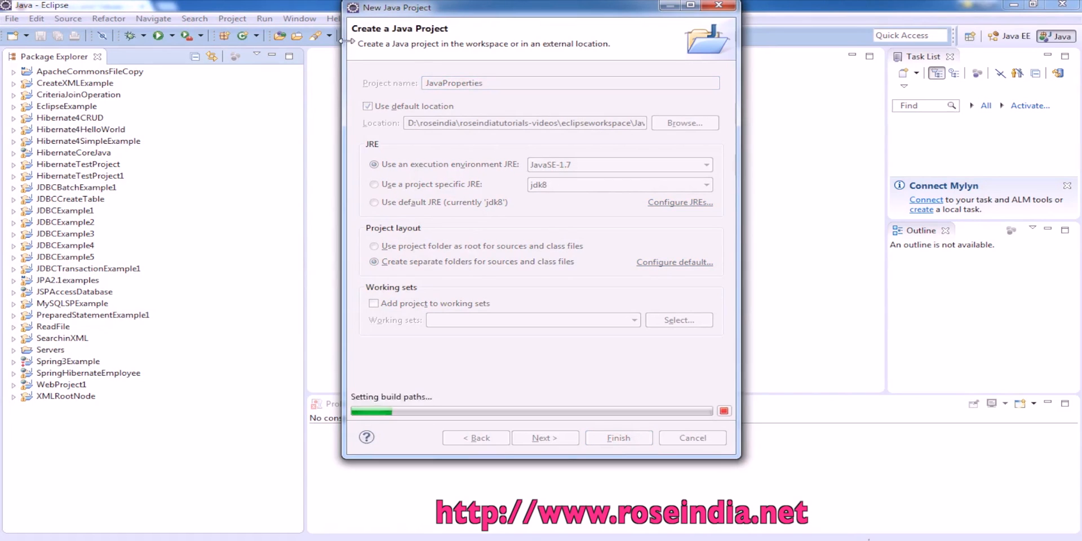
{"action": "left_click", "coordinate": [617, 437]}
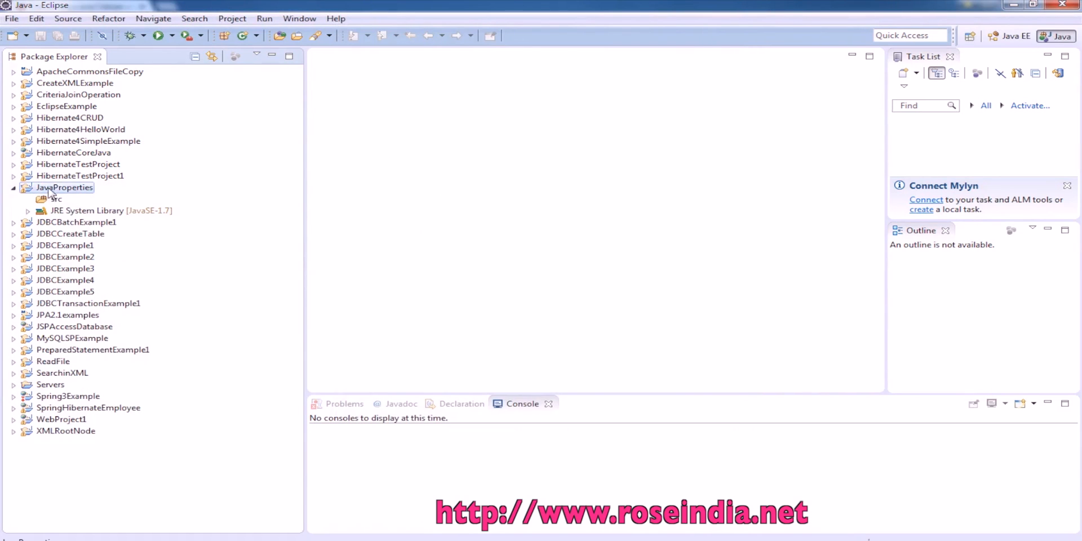
Add a new empty file named test.properties to the JavaProperties project
{"action": "right_click", "coordinate": [63, 187]}
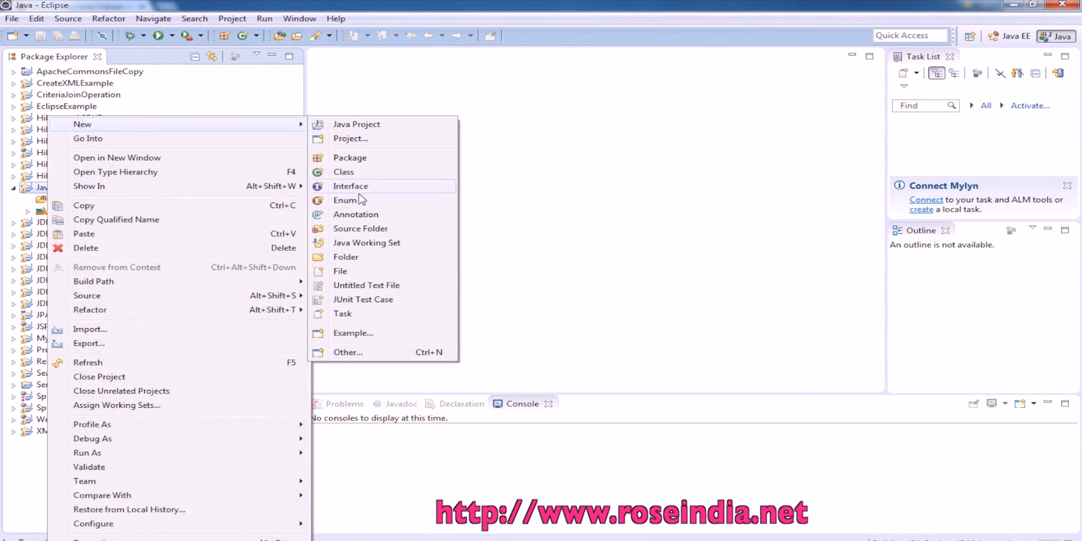
{"action": "mouse_move", "coordinate": [358, 229]}
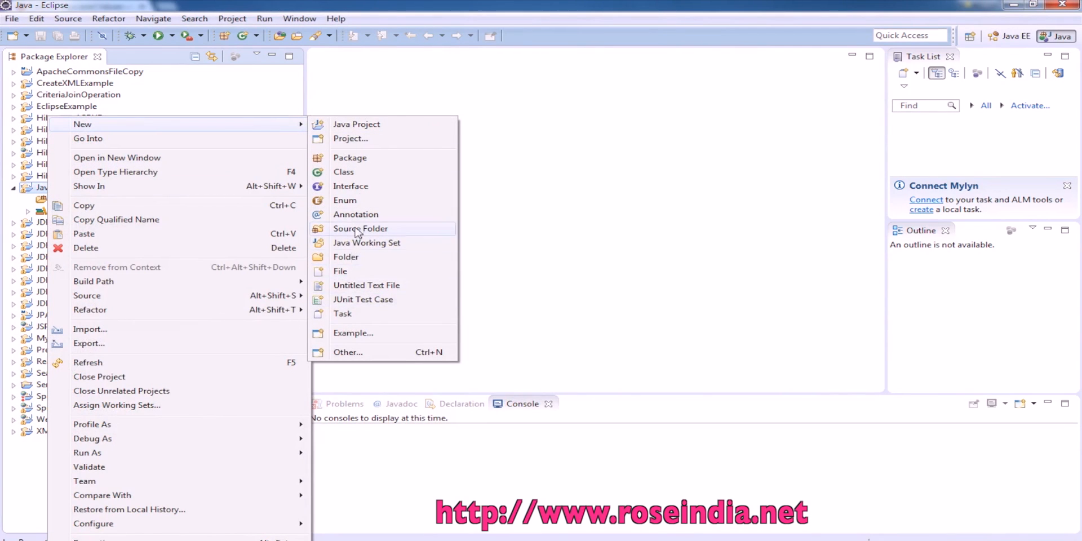
{"action": "left_click", "coordinate": [341, 270]}
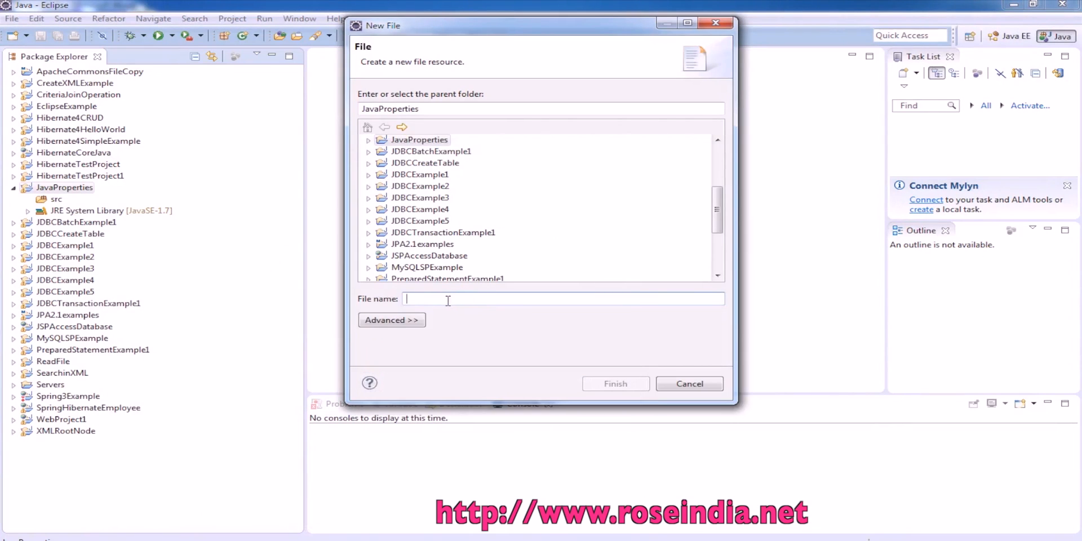
{"action": "type", "text": "test.pr"}
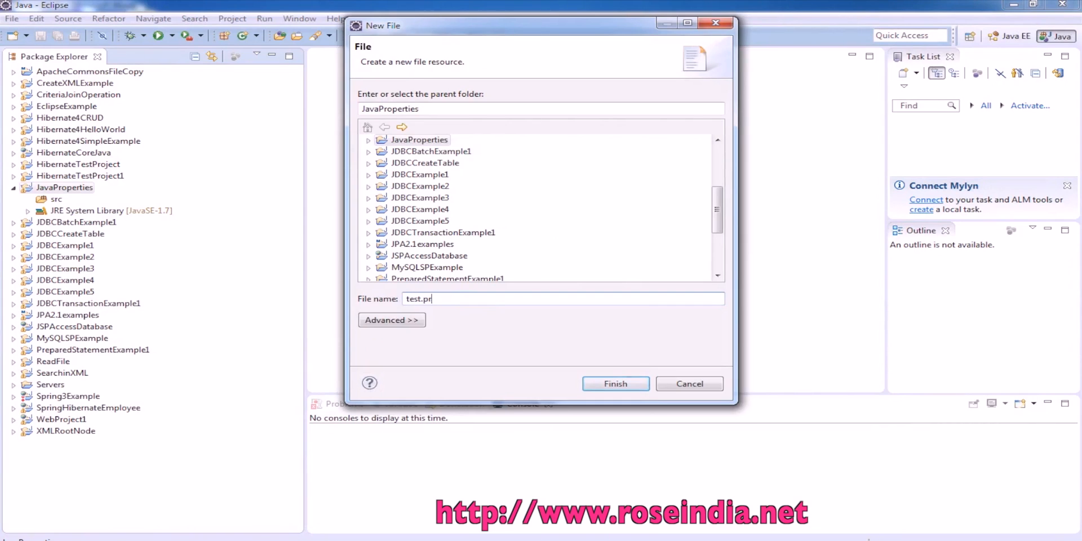
{"action": "type", "text": "operties"}
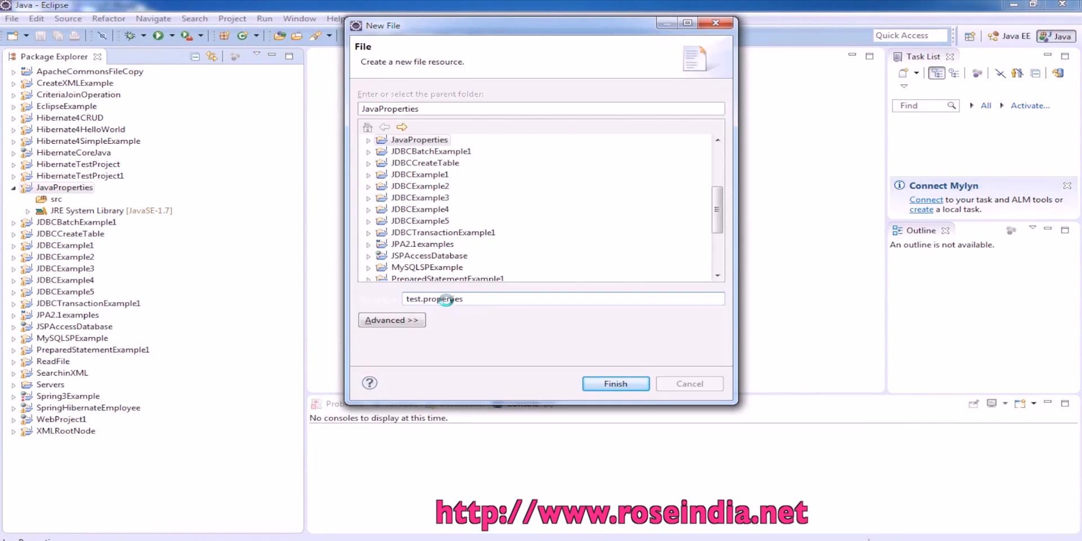
{"action": "left_click", "coordinate": [614, 384]}
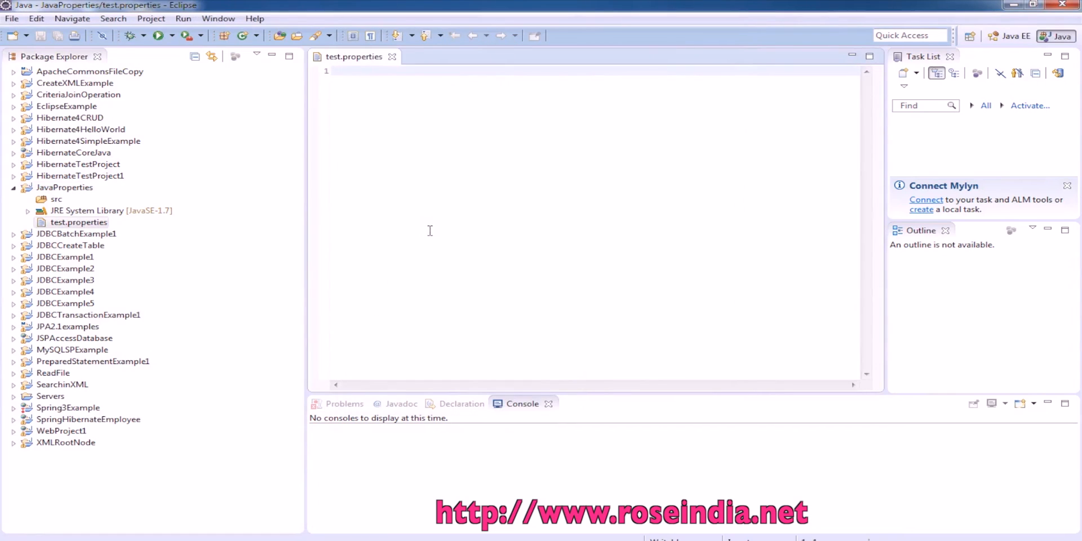
{"action": "type", "text": "name"}
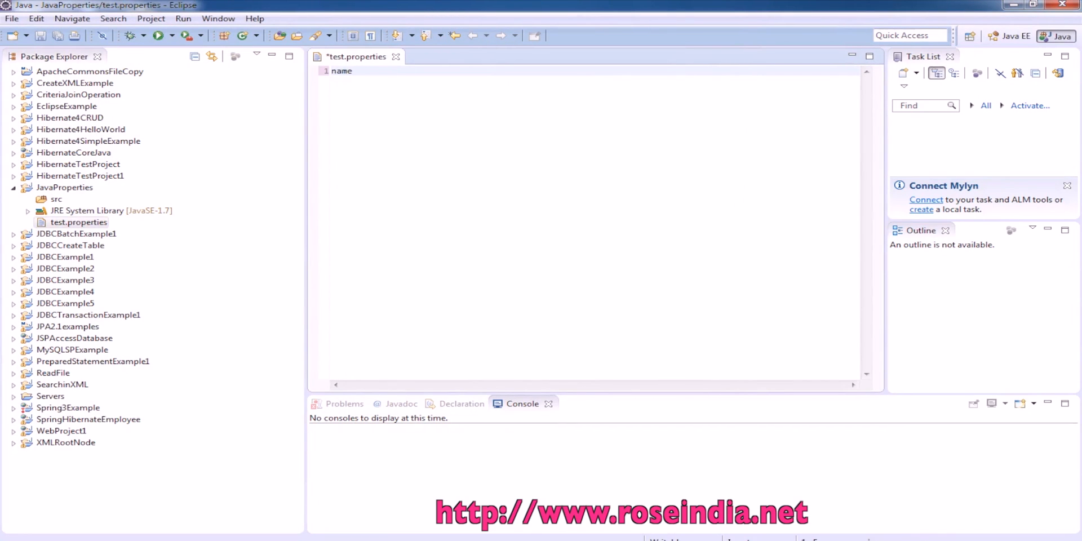
{"action": "type", "text": "=Deepak"}
{"action": "type", "text": "addres"}
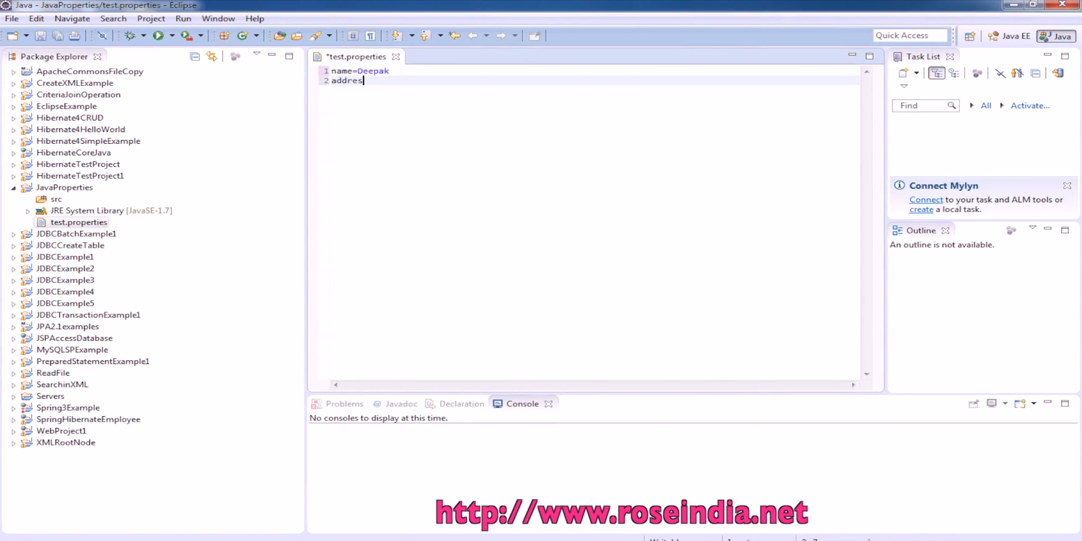
{"action": "type", "text": ":De"}
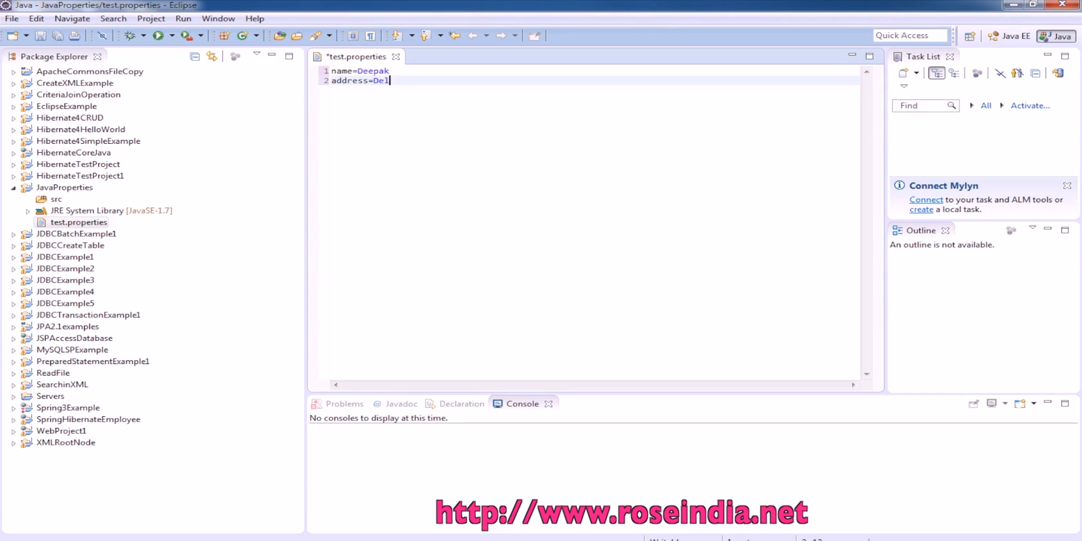
{"action": "type", "text": "hi"}
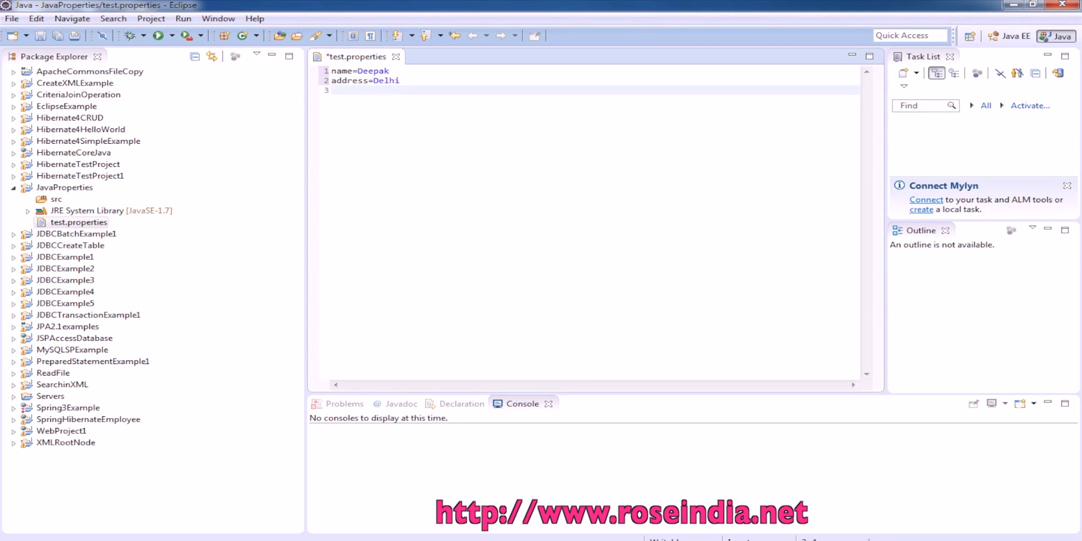
{"action": "type", "text": "website"}
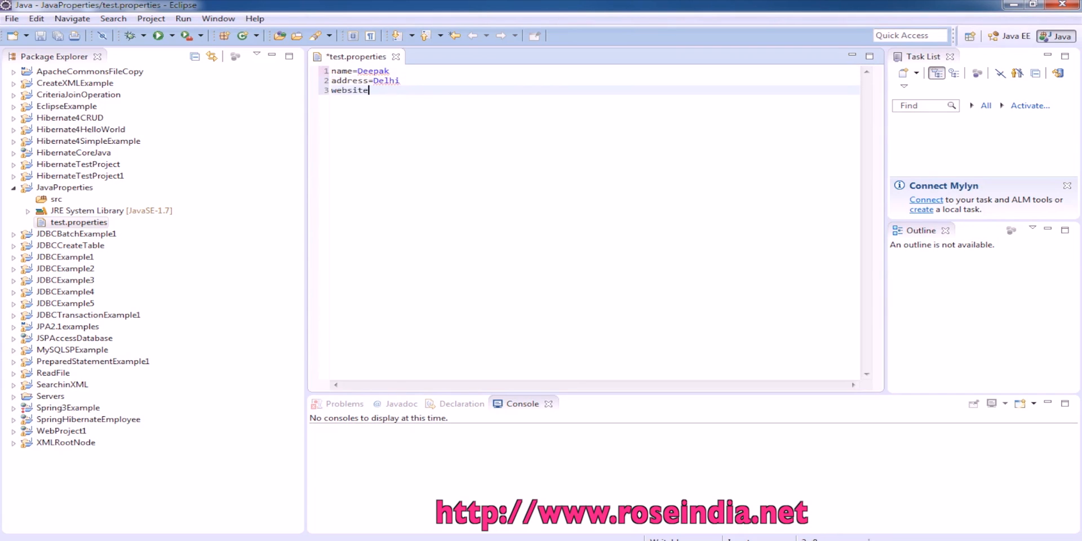
{"action": "type", "text": "=http://"}
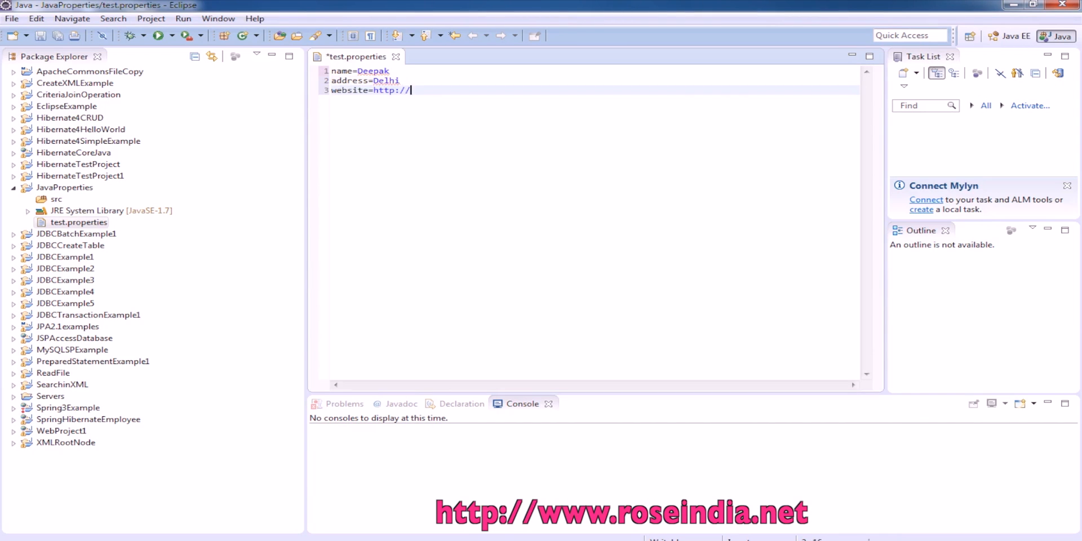
{"action": "type", "text": "www.rosei"}
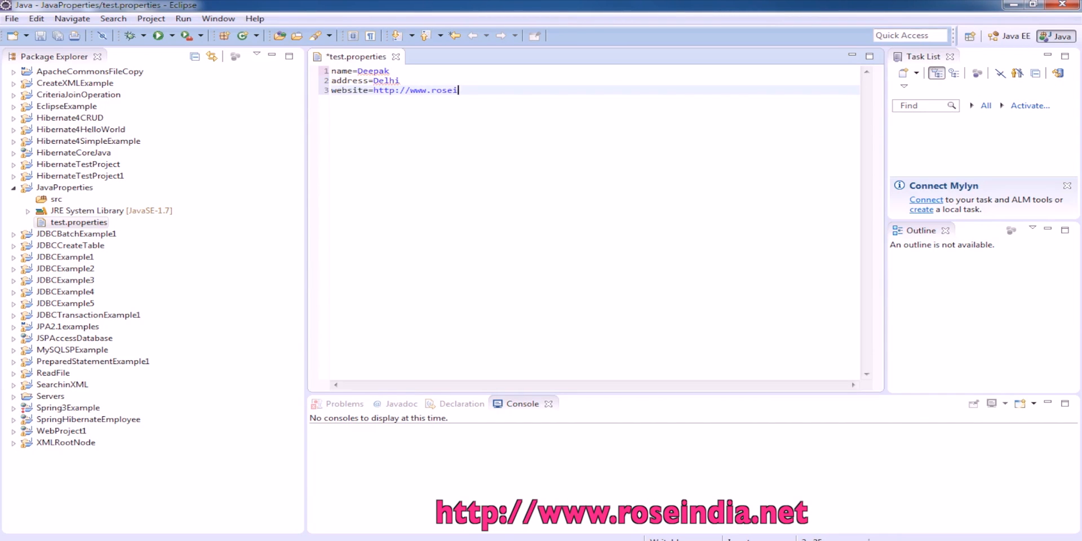
{"action": "type", "text": "ndia.net"}
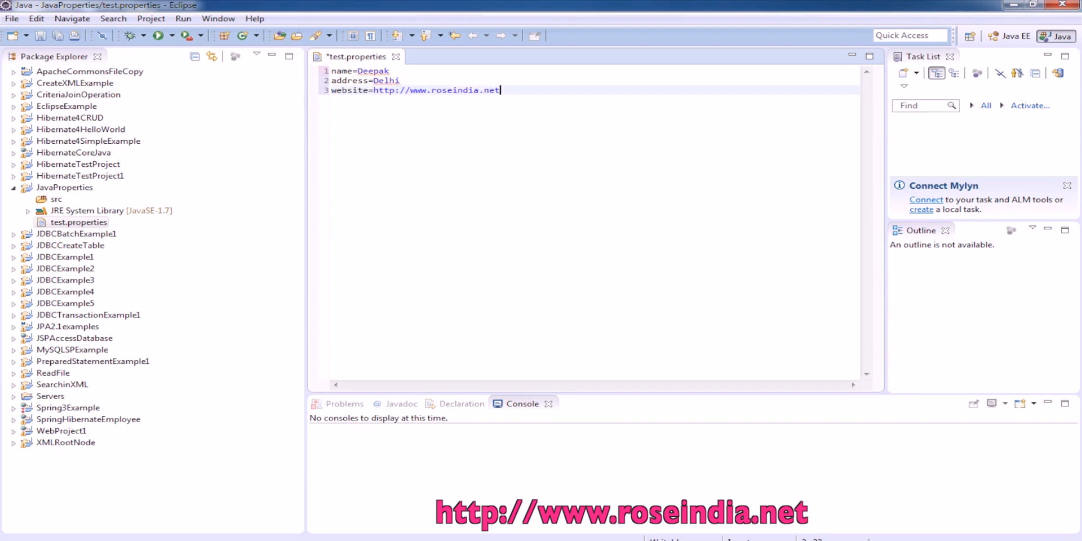
Save test.properties and create the net.roseindia package under src
{"action": "key", "text": "Return"}
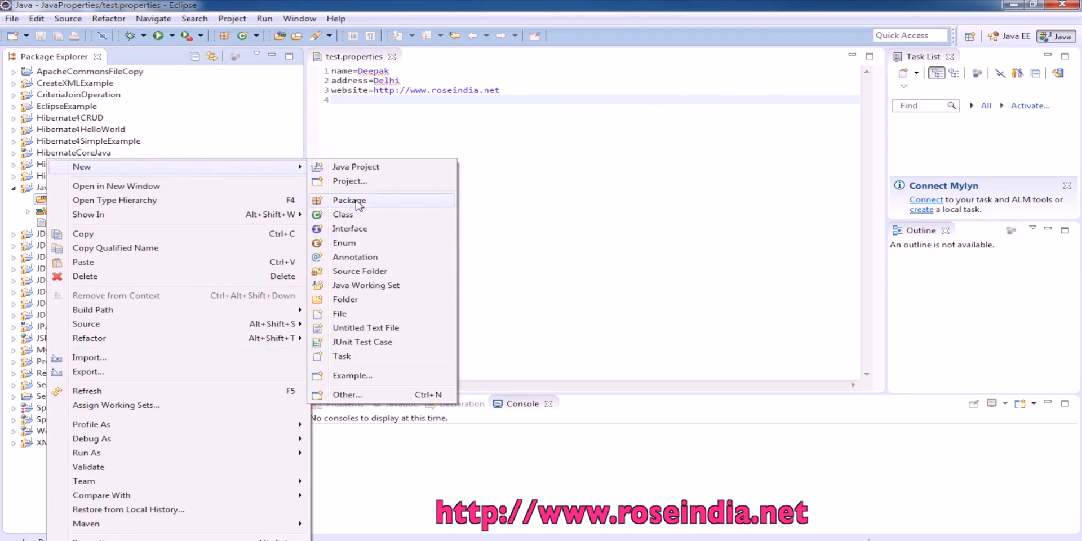
{"action": "left_click", "coordinate": [348, 201]}
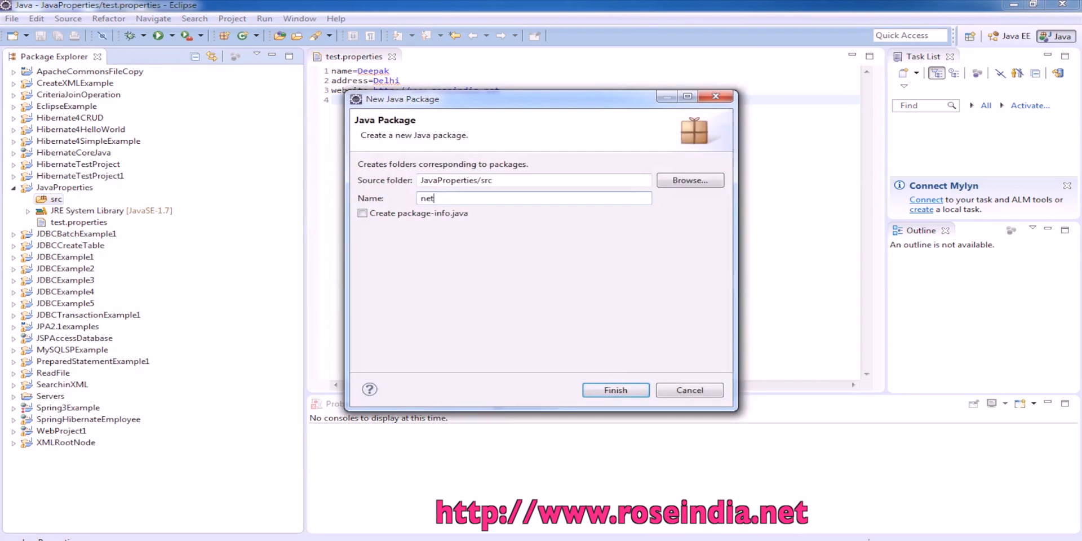
{"action": "type", "text": ".rosei"}
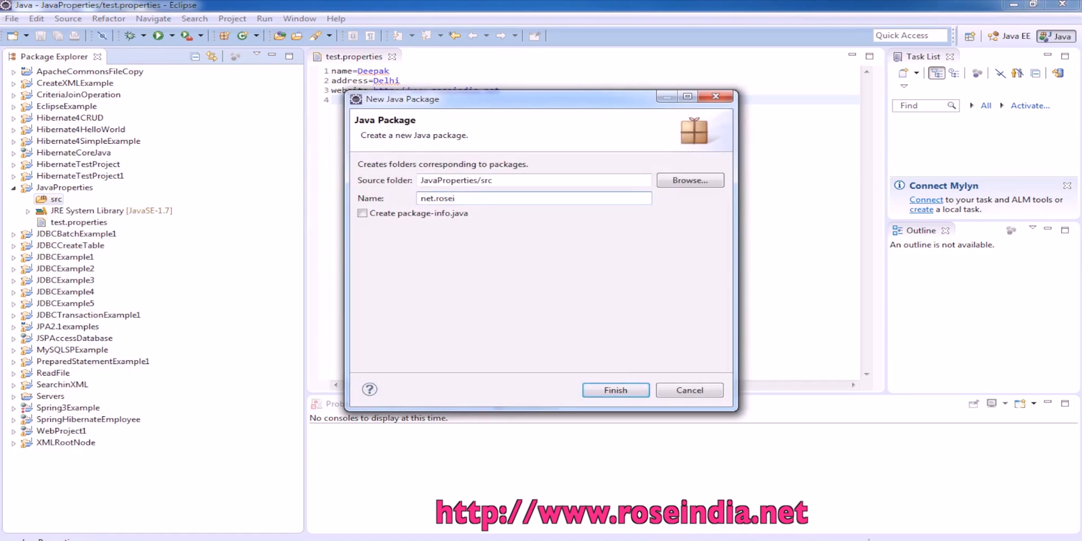
{"action": "left_click", "coordinate": [614, 390]}
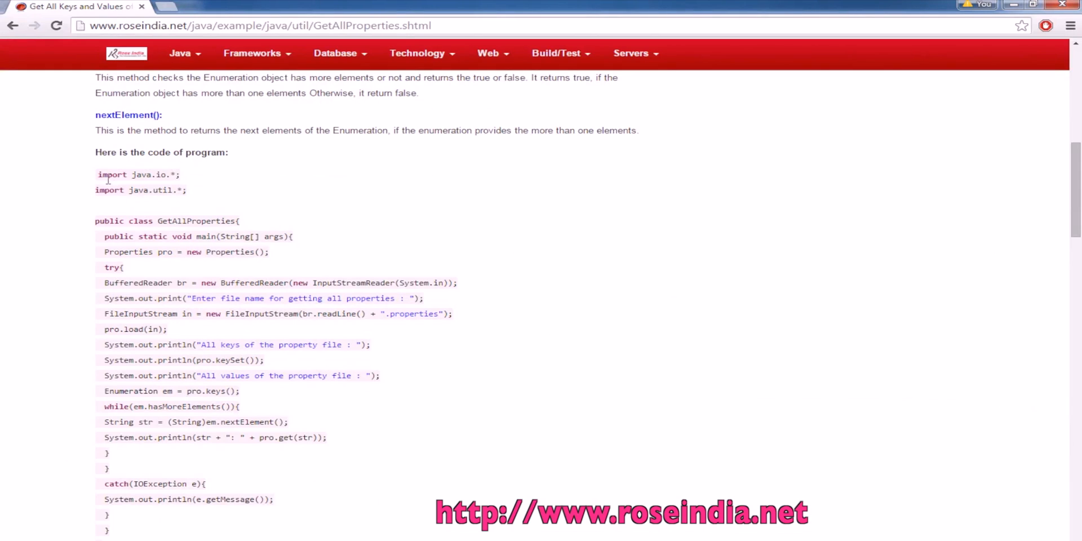
{"action": "double_click", "coordinate": [196, 221]}
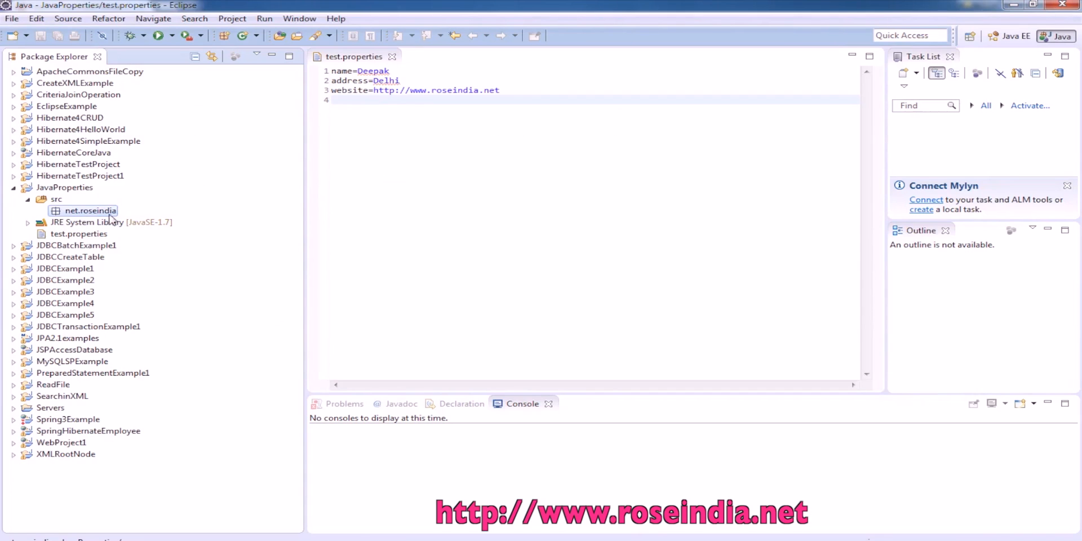
Create class GetAllProperties in net.roseindia and paste in the tutorial's code
{"action": "right_click", "coordinate": [89, 211]}
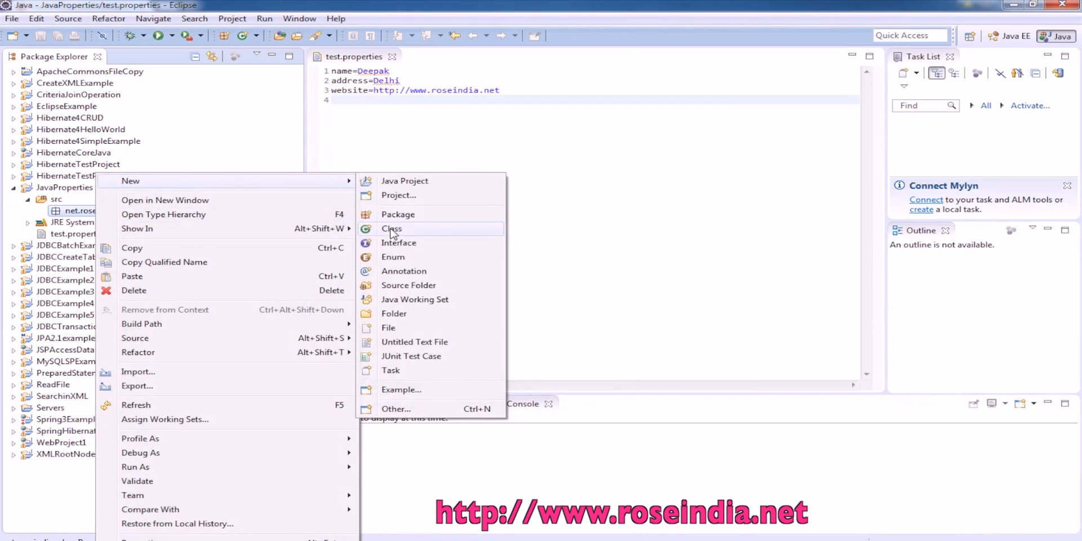
{"action": "left_click", "coordinate": [392, 229]}
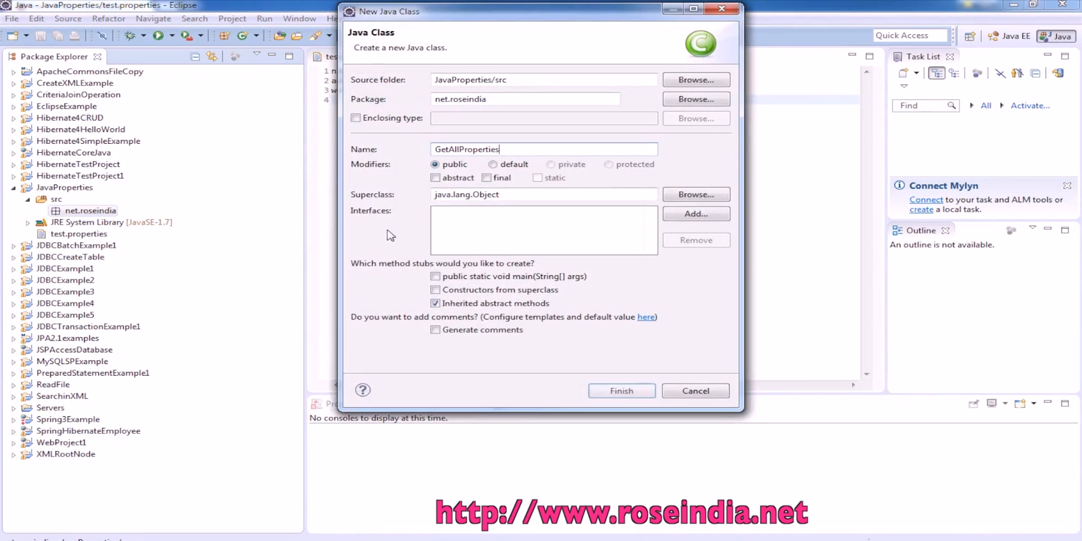
{"action": "left_click", "coordinate": [620, 392]}
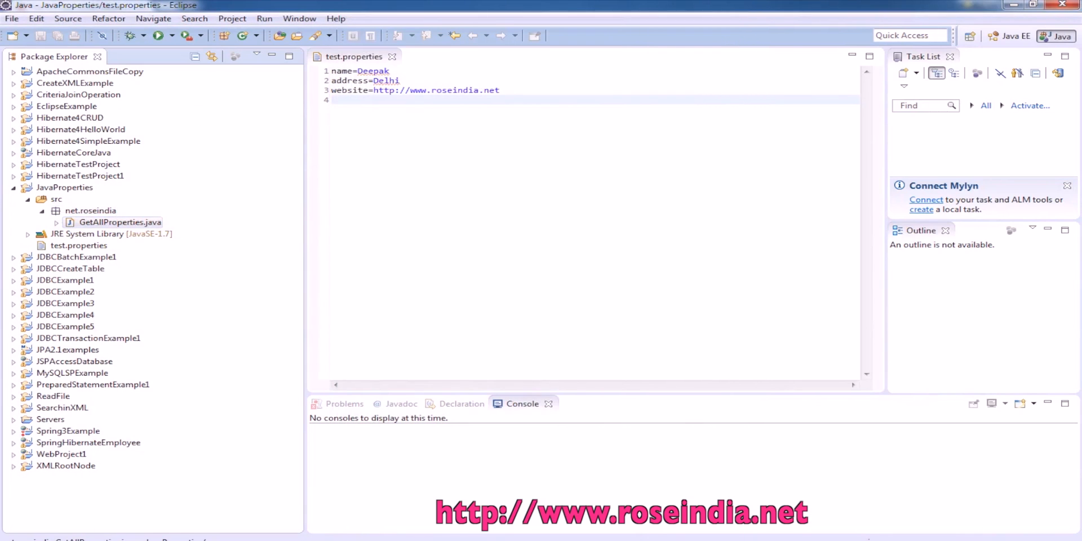
{"action": "double_click", "coordinate": [118, 222]}
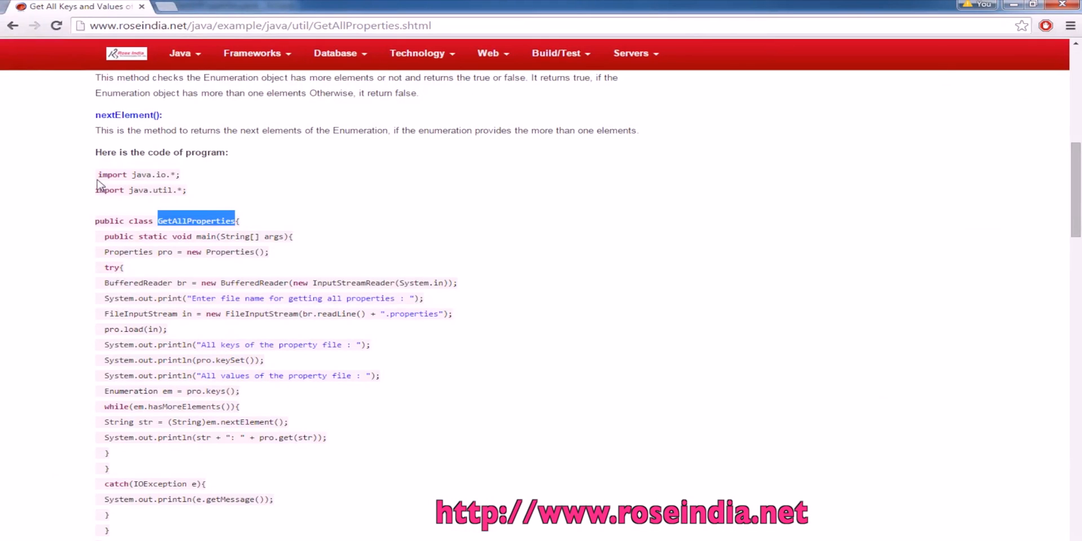
{"action": "scroll", "scroll_direction": "down", "scroll_amount": 3}
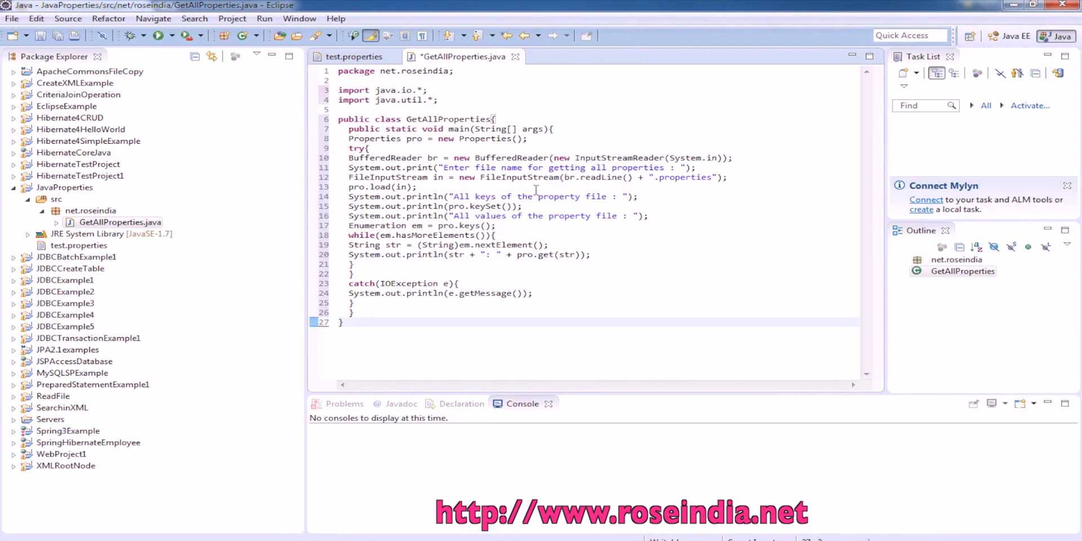
Auto-format the pasted code with Source > Format and save GetAllProperties.java
{"action": "right_click", "coordinate": [456, 221]}
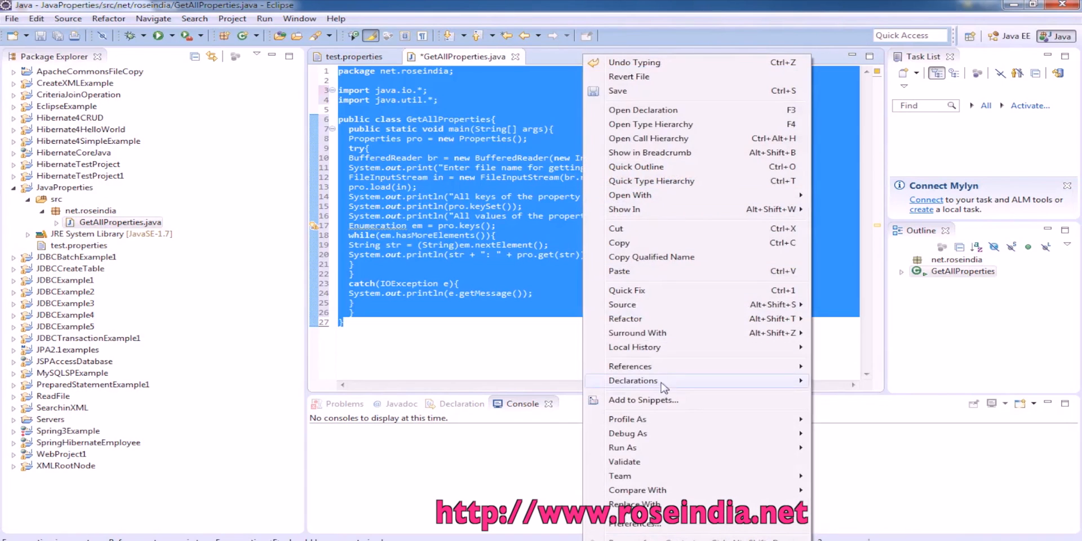
{"action": "left_click", "coordinate": [623, 304]}
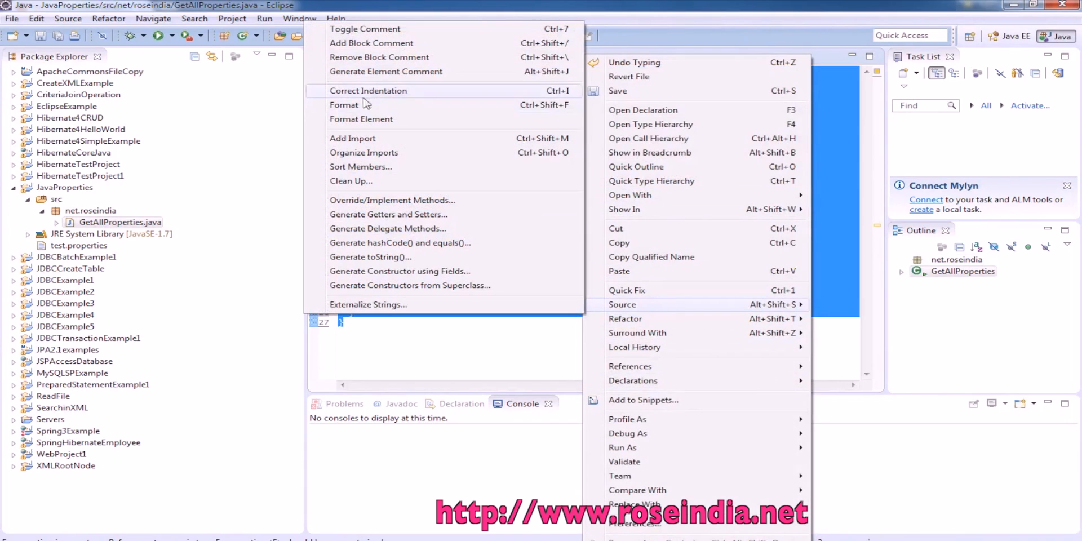
{"action": "left_click", "coordinate": [344, 105]}
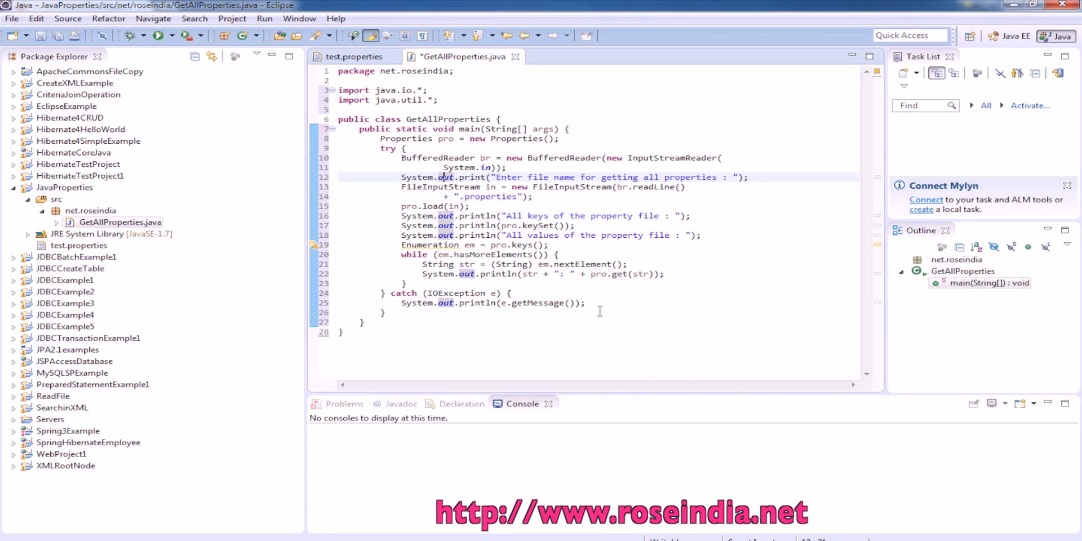
{"action": "key", "text": "ctrl+s"}
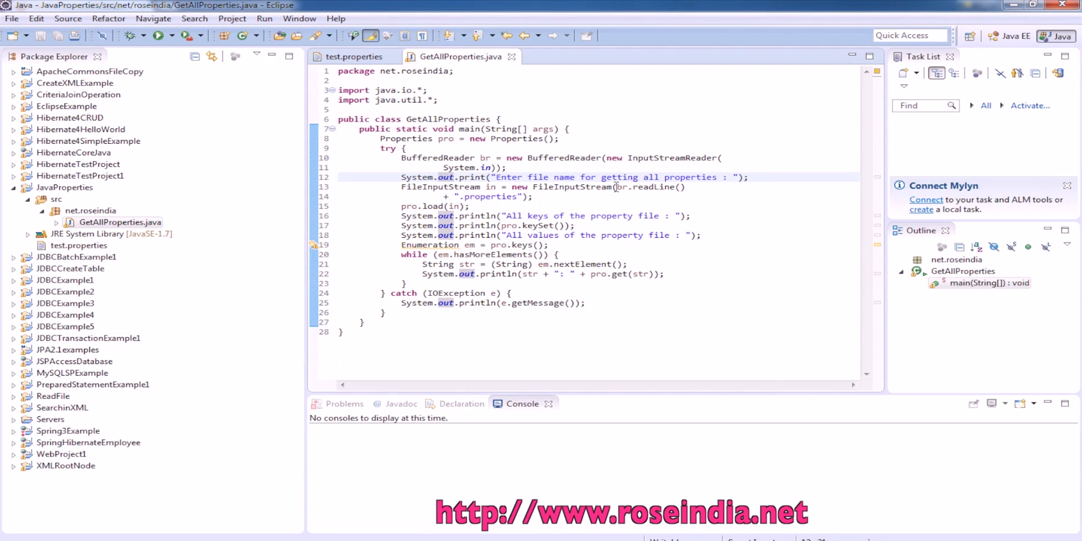
{"action": "left_click_drag", "start_coordinate": [617, 186], "coordinate": [448, 196]}
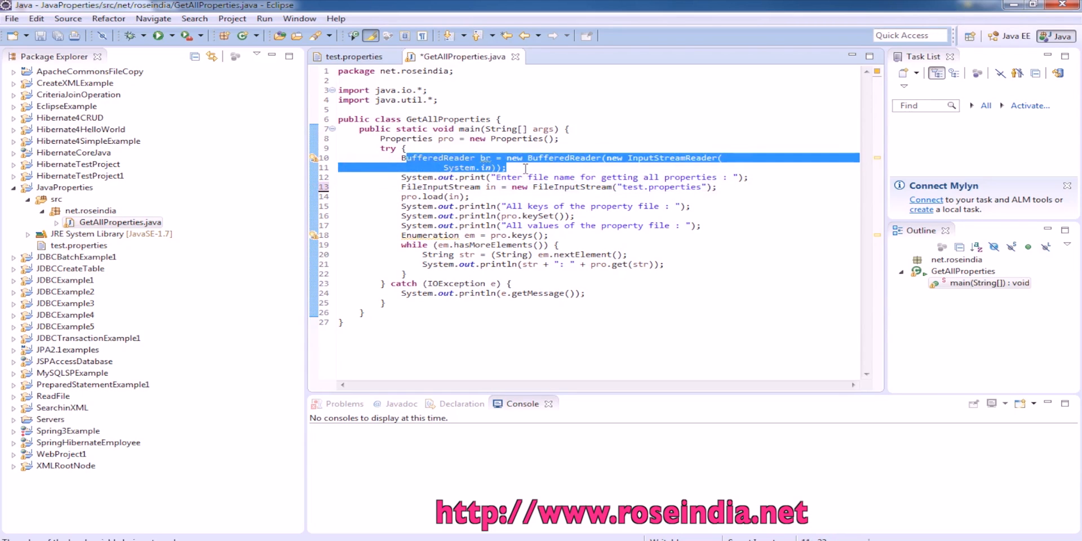
Remove the BufferedReader and prompt lines so FileInputStream opens "test.properties" directly, then save
{"action": "key", "text": "Delete"}
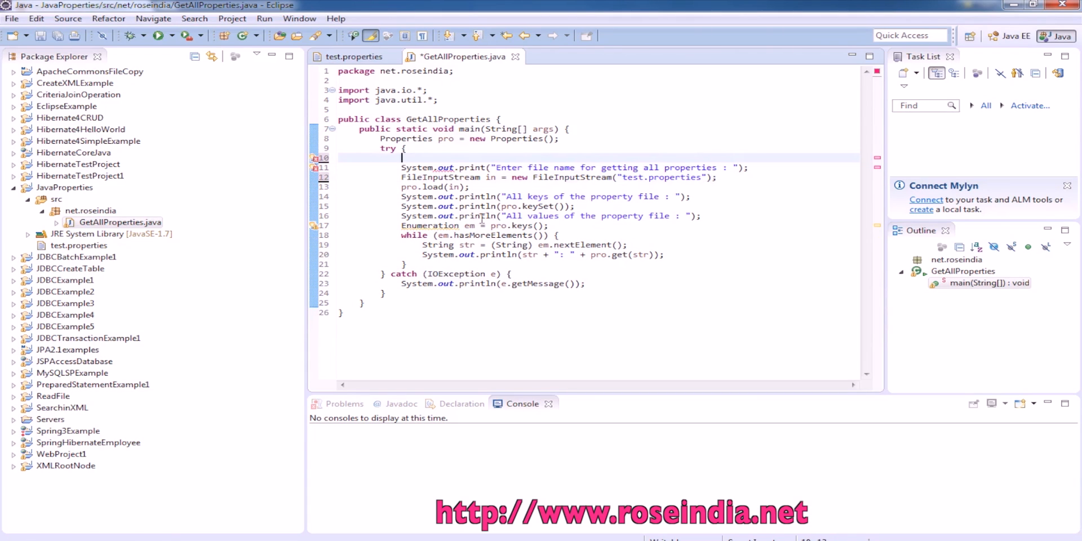
{"action": "left_click", "coordinate": [574, 167]}
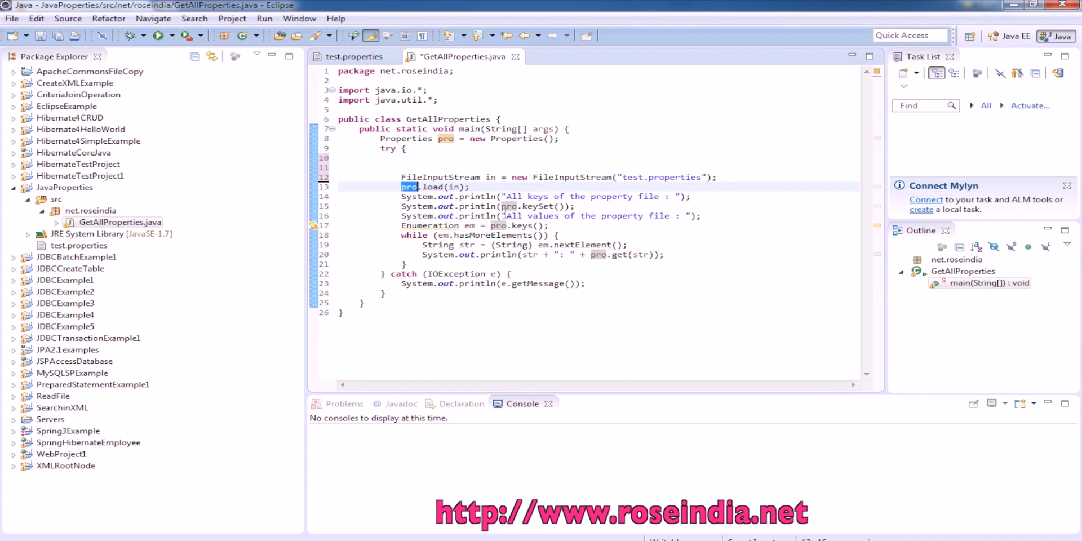
{"action": "left_click", "coordinate": [497, 205]}
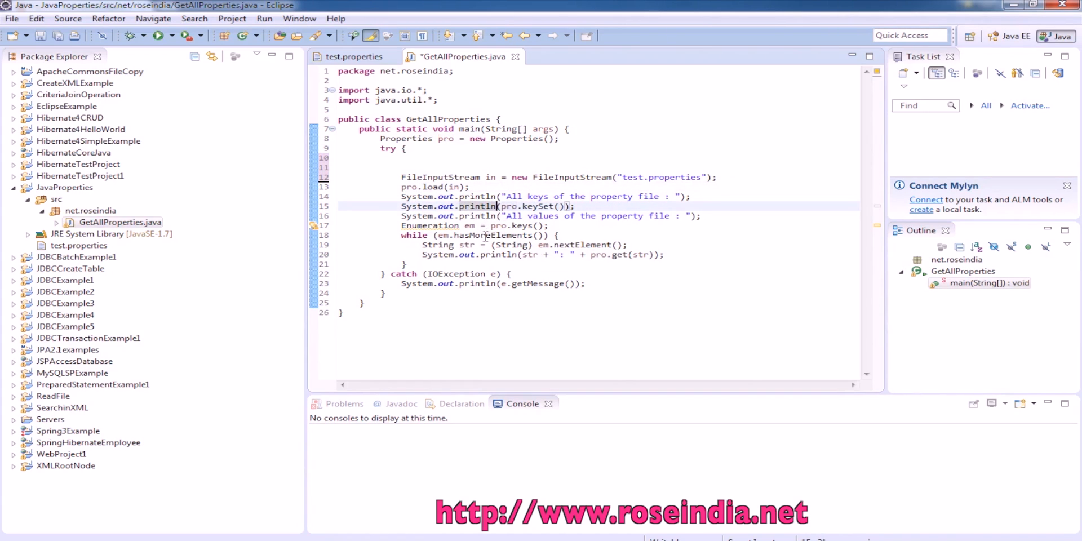
{"action": "mouse_move", "coordinate": [486, 228]}
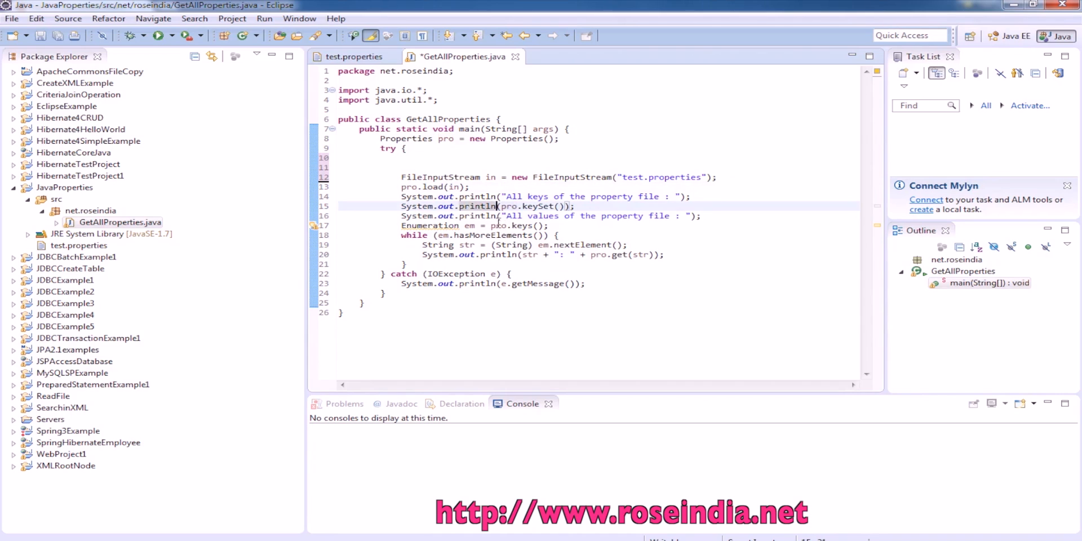
{"action": "double_click", "coordinate": [498, 226]}
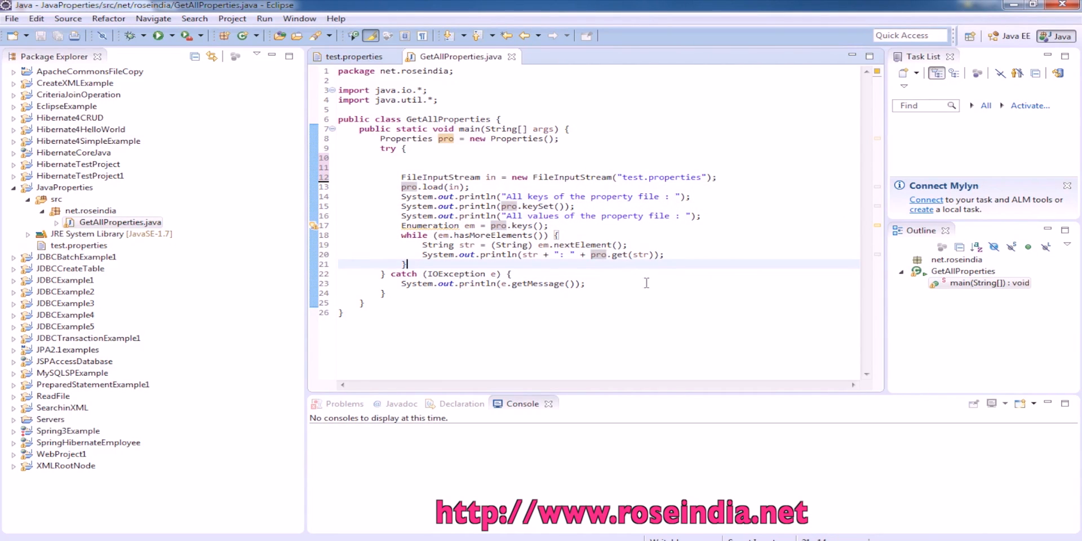
Leave the finished class and switch back to Chrome showing the roseindia example code
{"action": "right_click", "coordinate": [646, 283]}
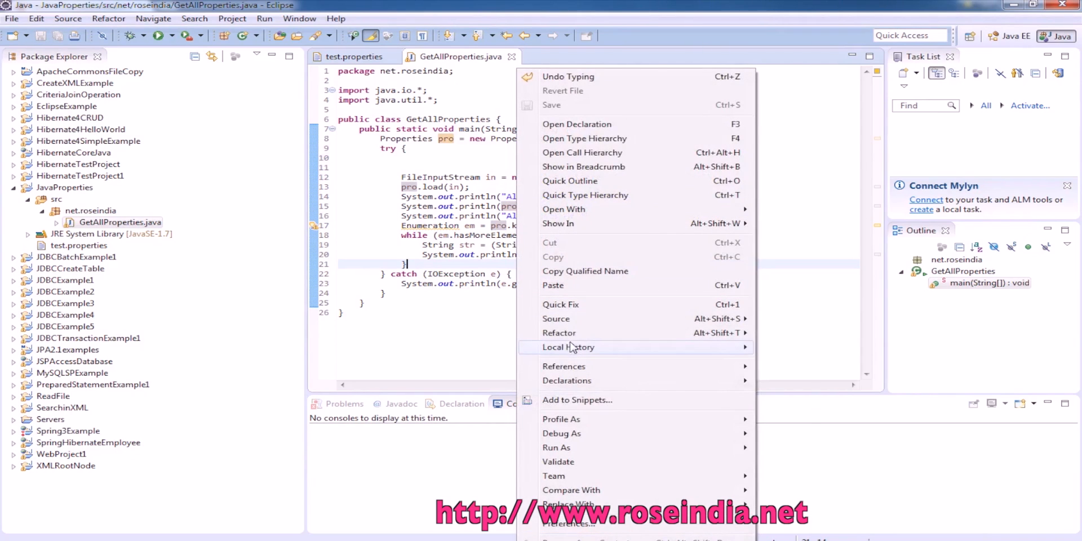
{"action": "mouse_move", "coordinate": [570, 437]}
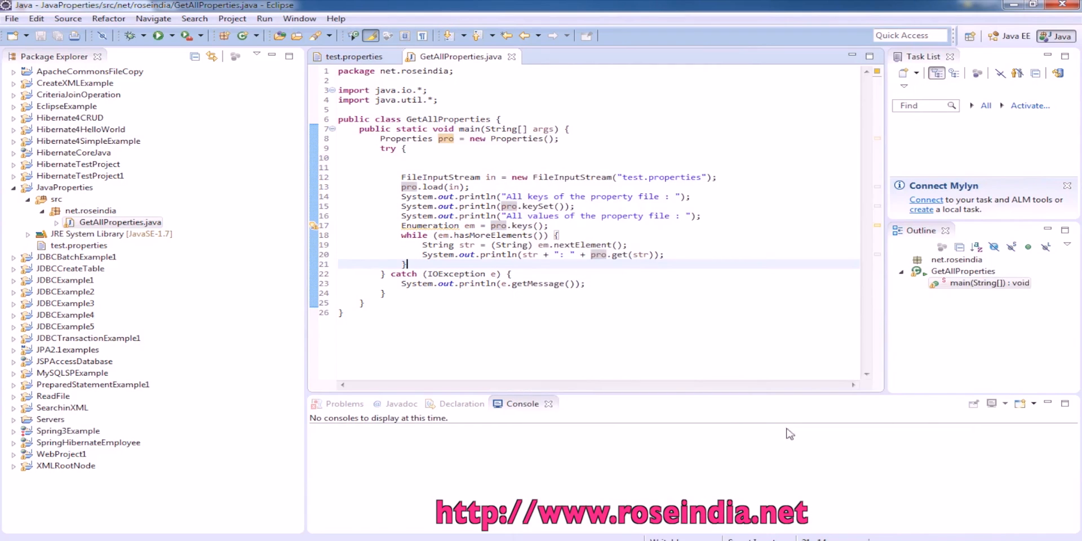
{"action": "left_click", "coordinate": [152, 35]}
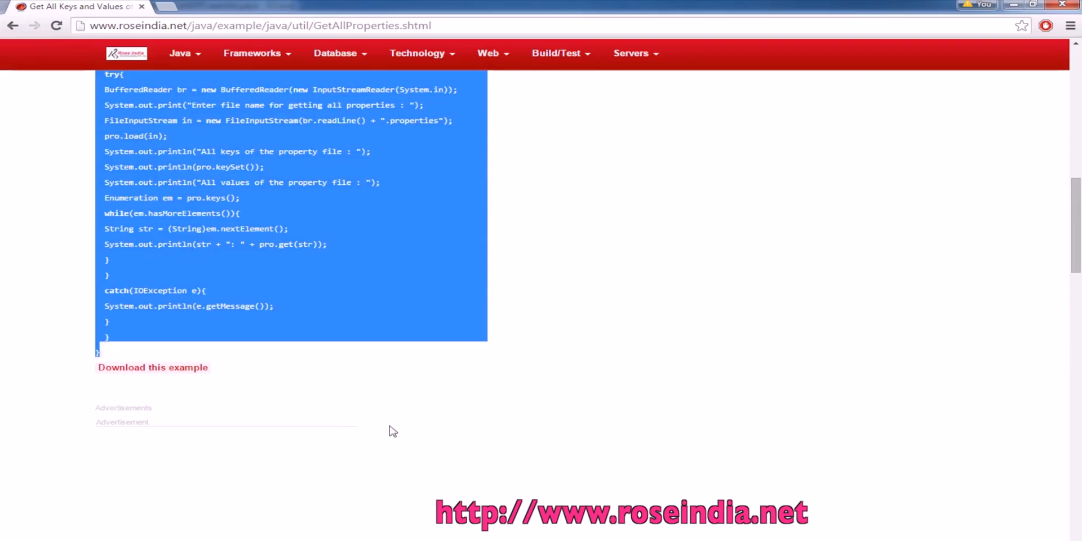
Go to the roseindia.net home page via the logo and browse the Programming Tutorials listing
{"action": "scroll", "scroll_direction": "up", "scroll_amount": 3}
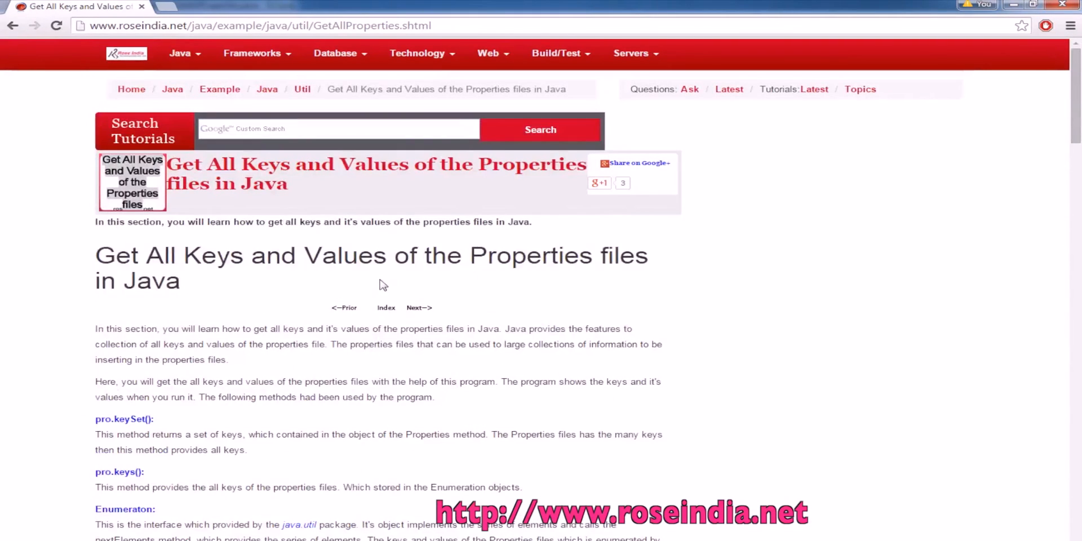
{"action": "scroll", "scroll_direction": "down", "scroll_amount": 3}
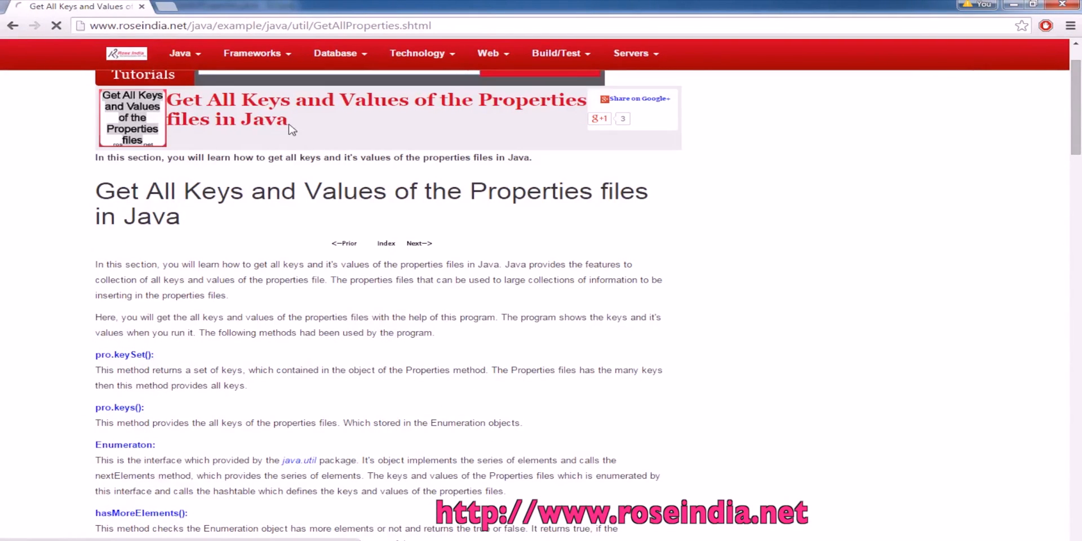
{"action": "left_click", "coordinate": [125, 53]}
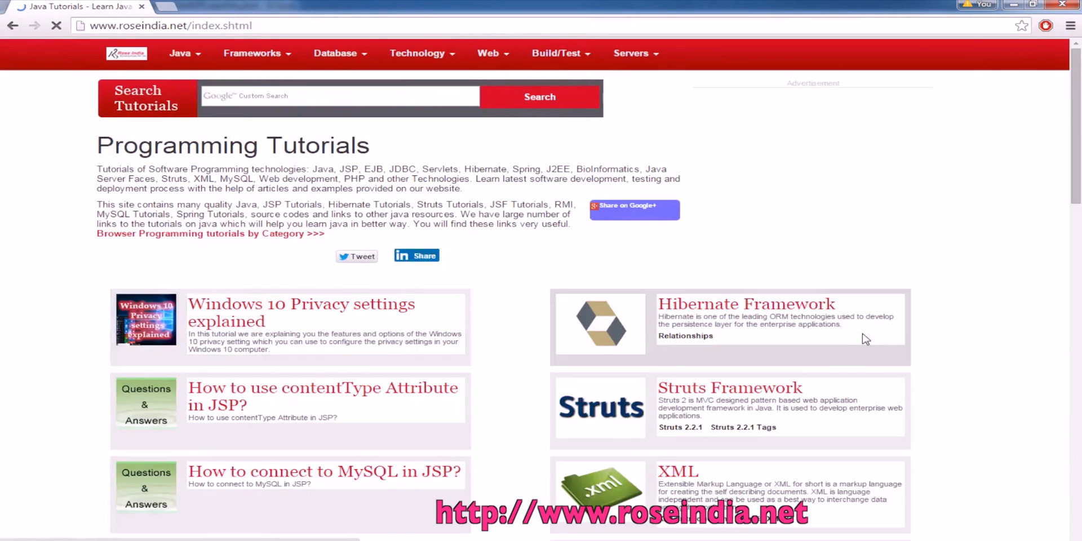
{"action": "scroll", "scroll_direction": "down", "scroll_amount": 3}
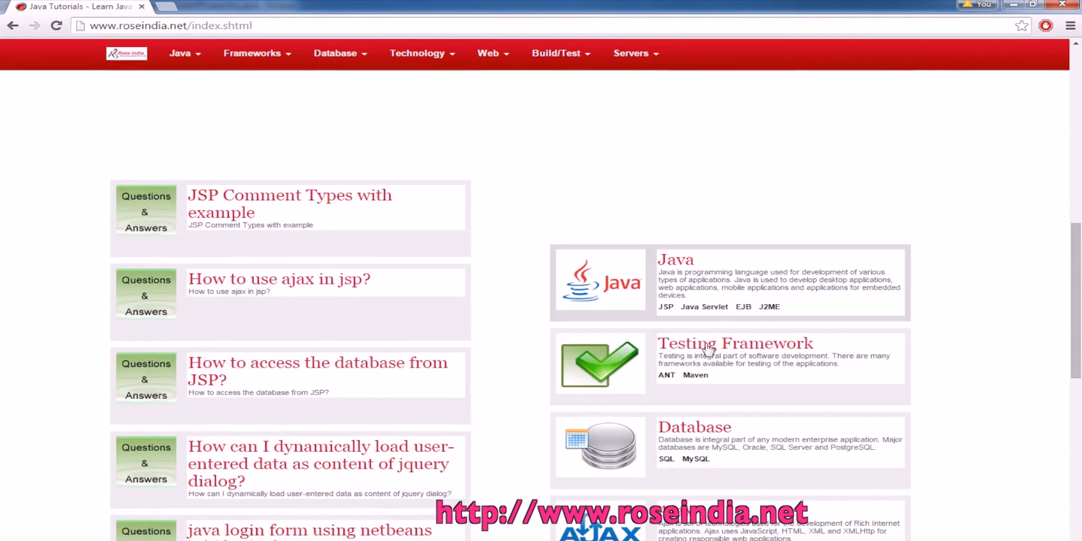
{"action": "scroll", "scroll_direction": "down", "scroll_amount": 3}
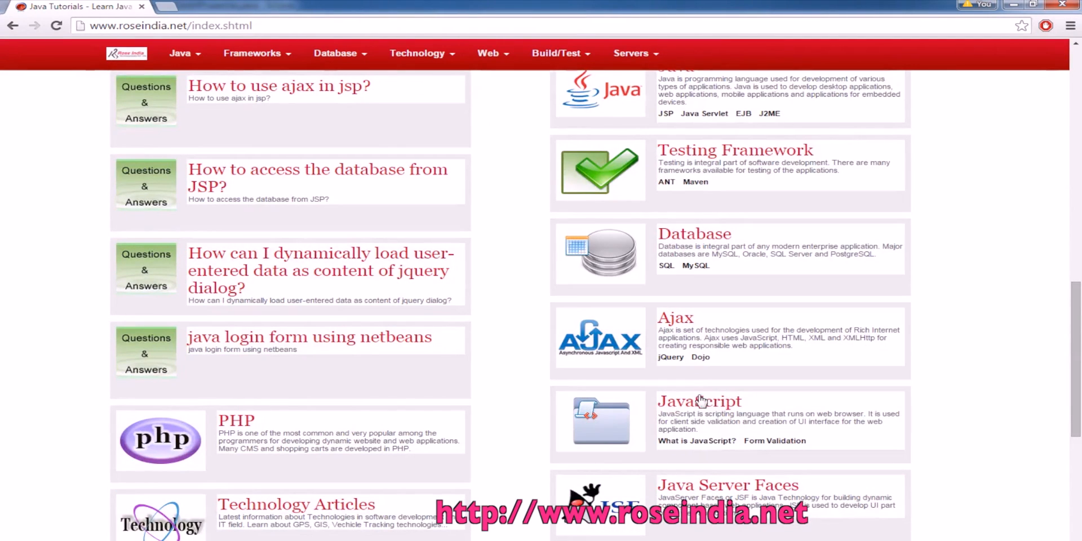
{"action": "scroll", "scroll_direction": "down", "scroll_amount": 3}
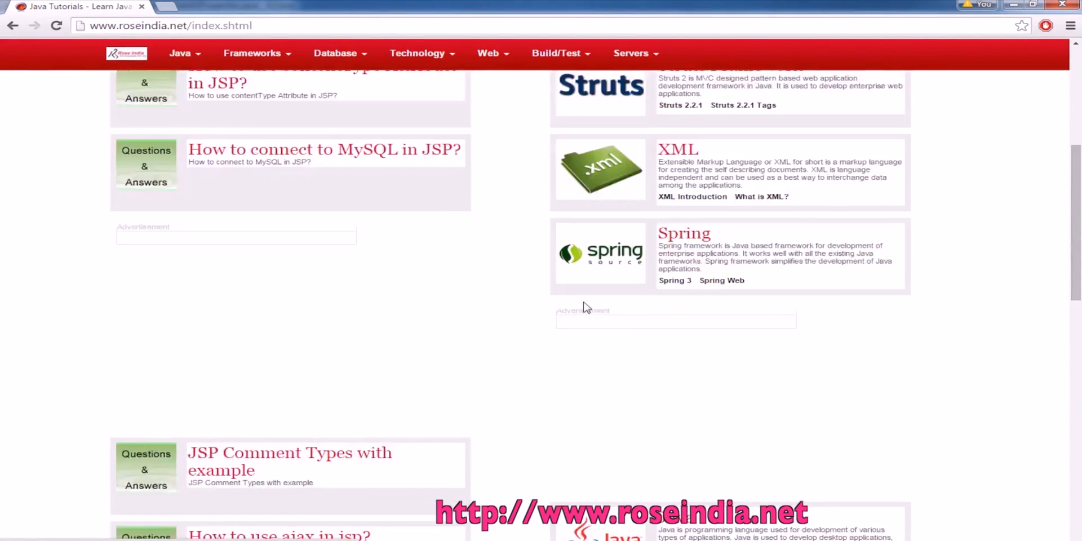
{"action": "scroll", "scroll_direction": "up", "scroll_amount": 3}
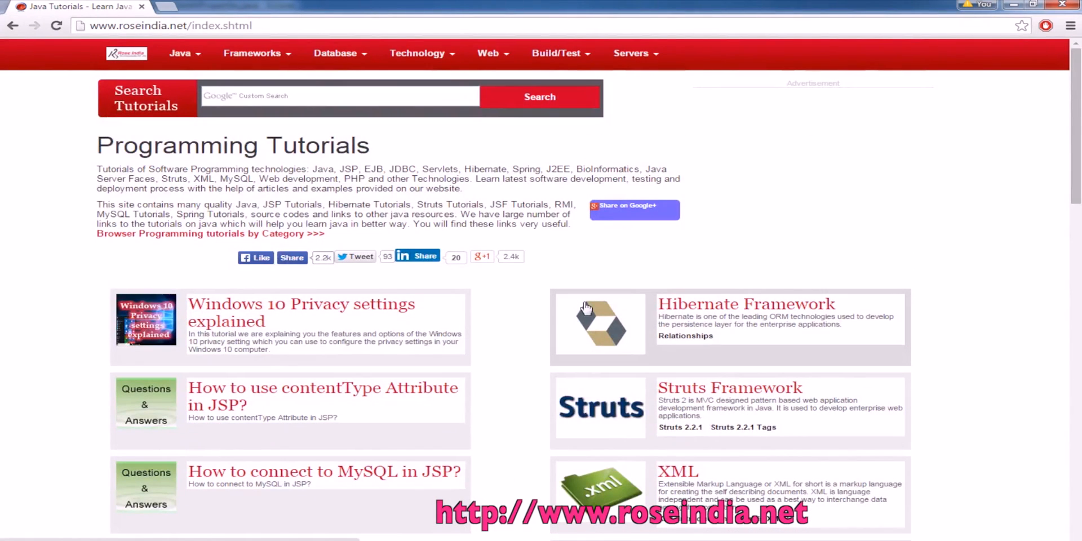